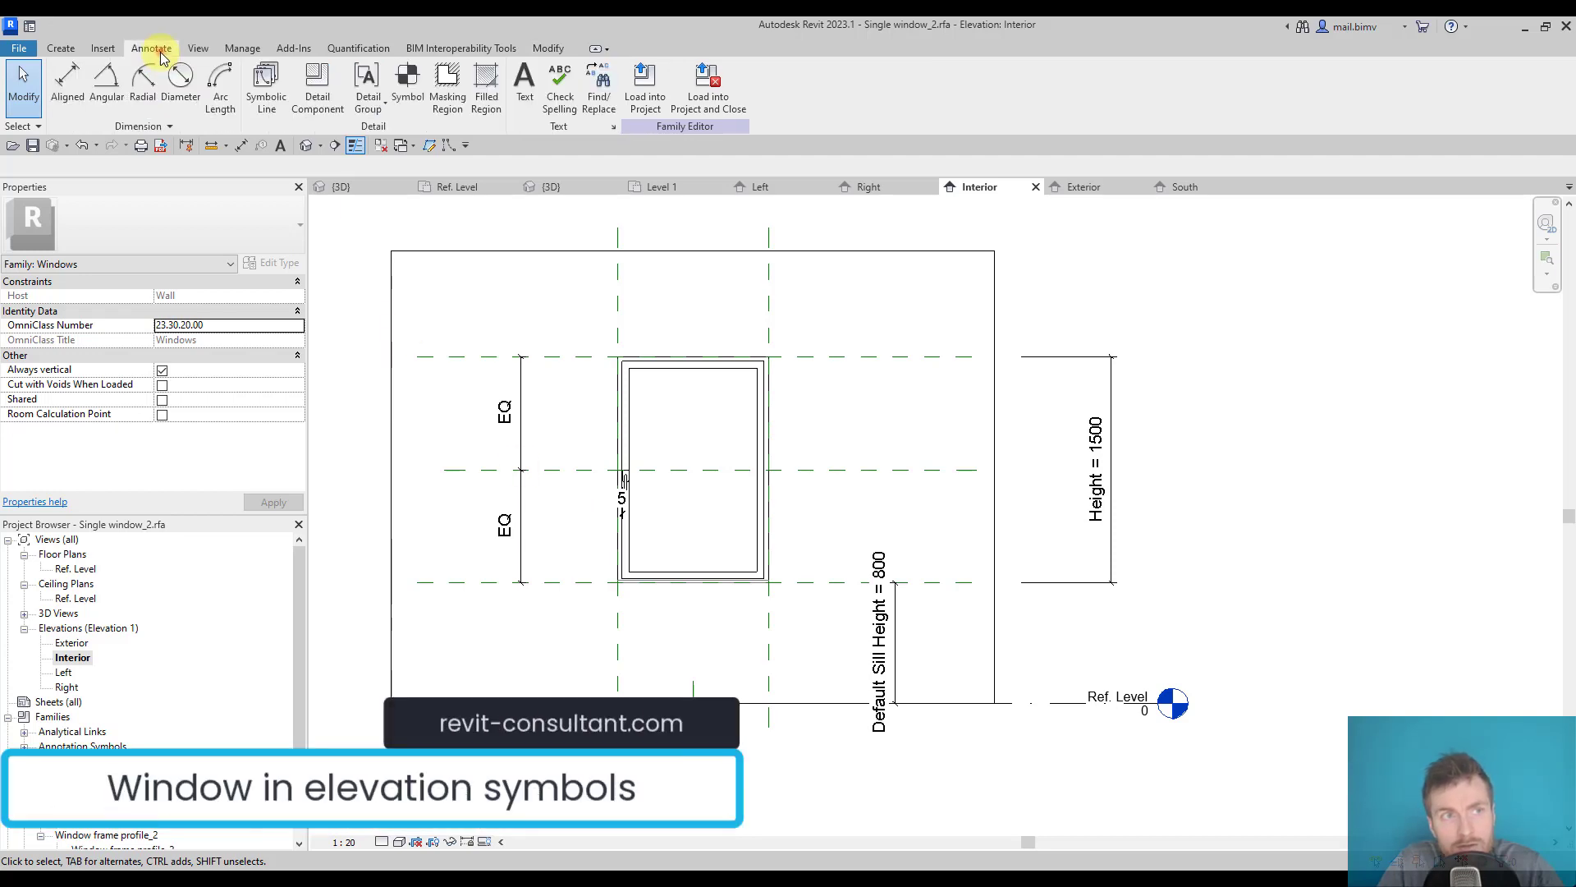
{"action": "mouse_move", "coordinate": [266, 80]}
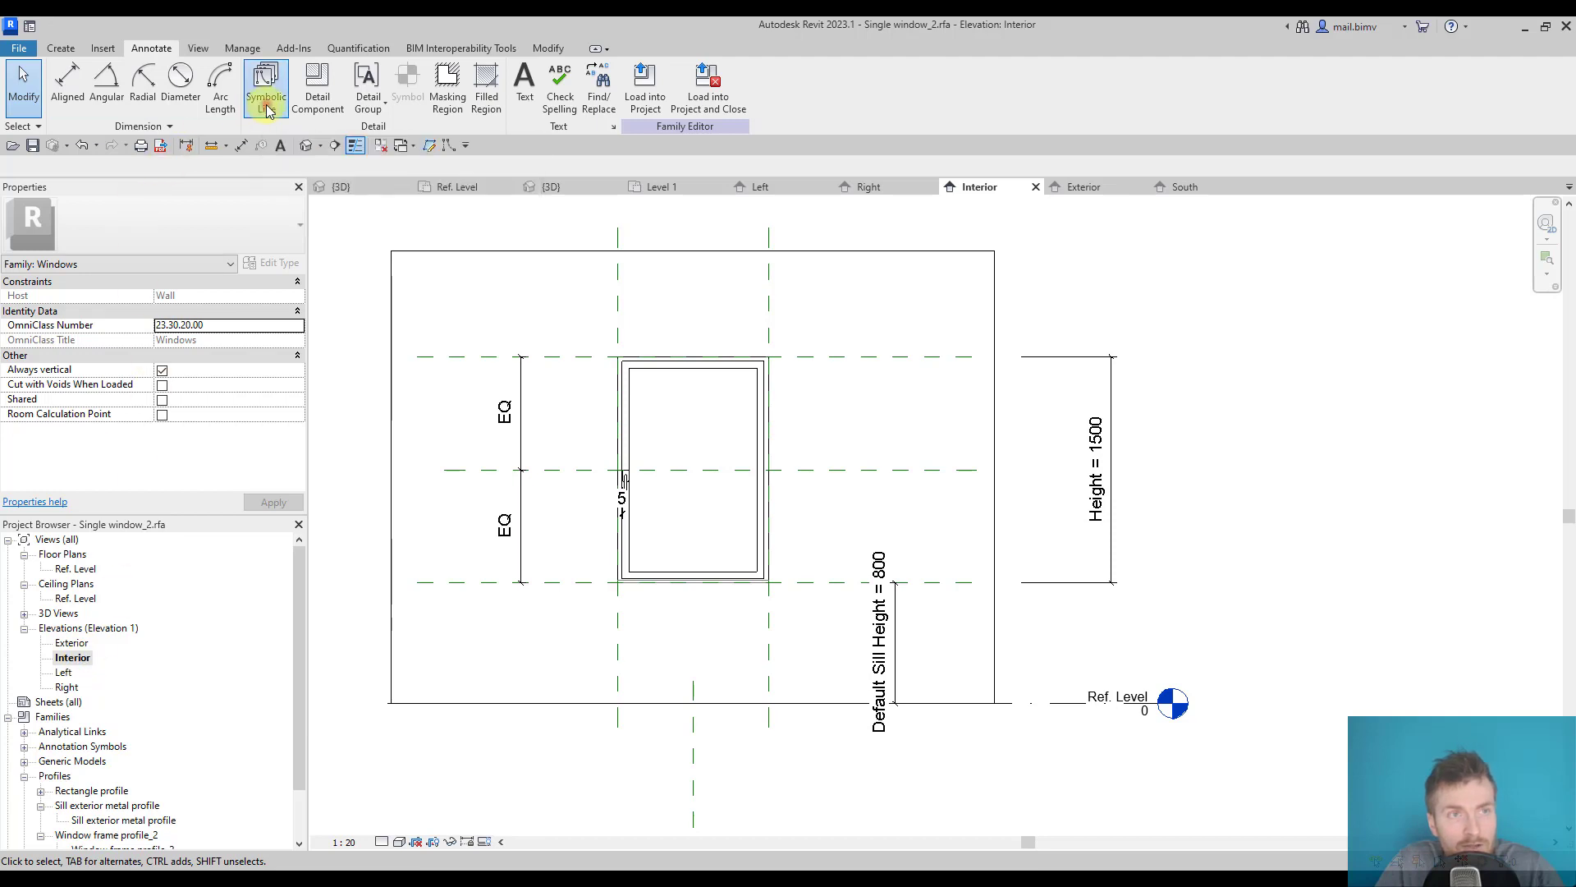
Start the Symbolic Line tool in the window family's interior elevation
{"action": "left_click", "coordinate": [266, 89]}
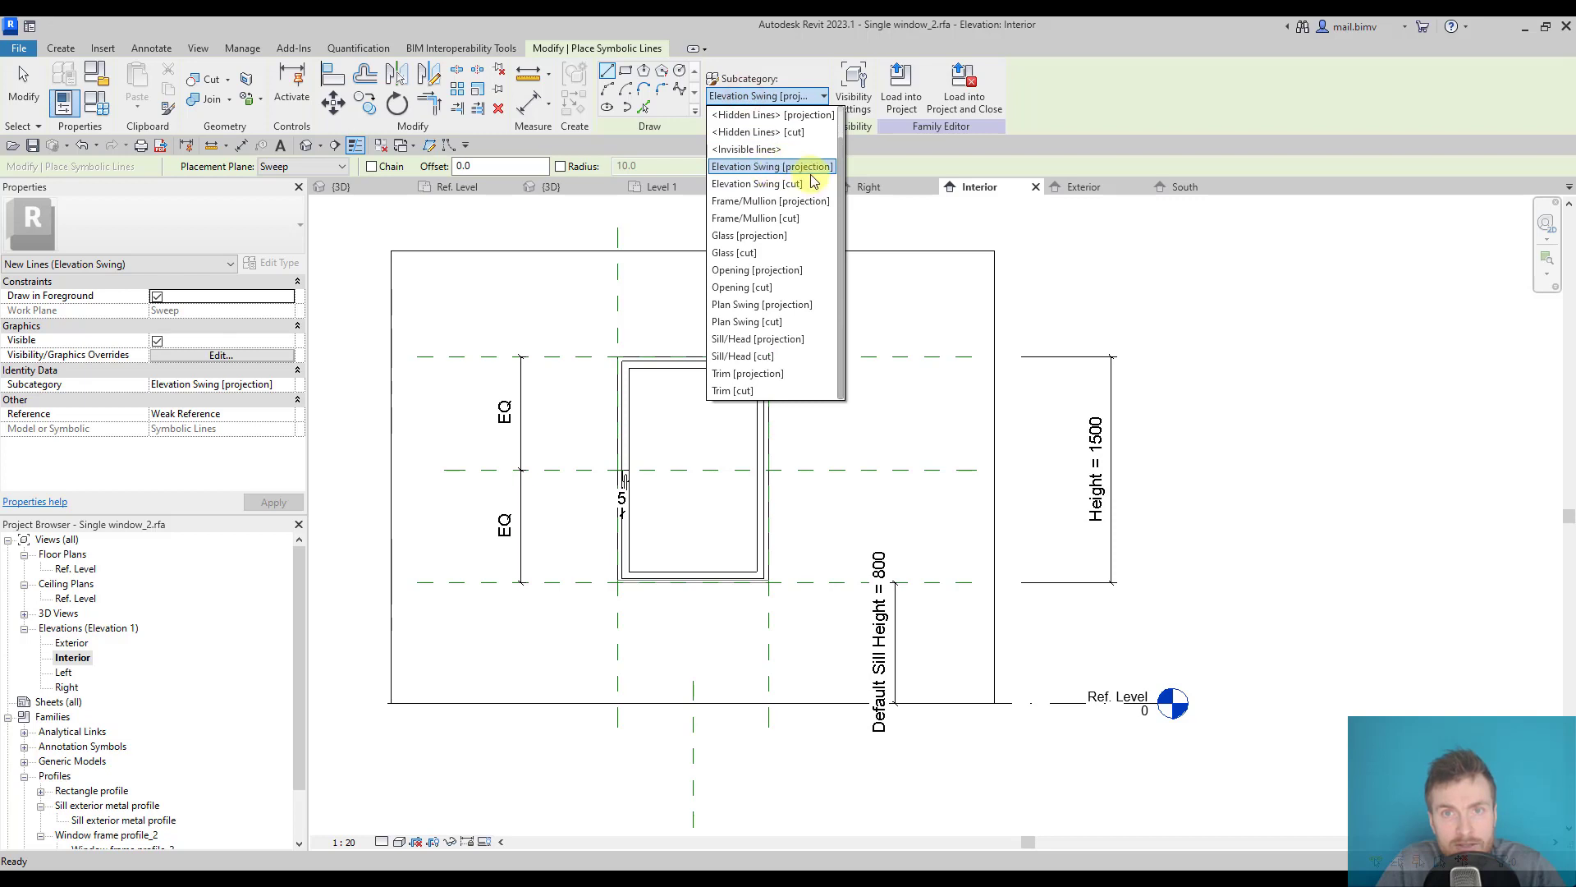
Draw the V swing lines on Elevation Swing [projection] and flex Width and Height to 1200
{"action": "left_click", "coordinate": [771, 166]}
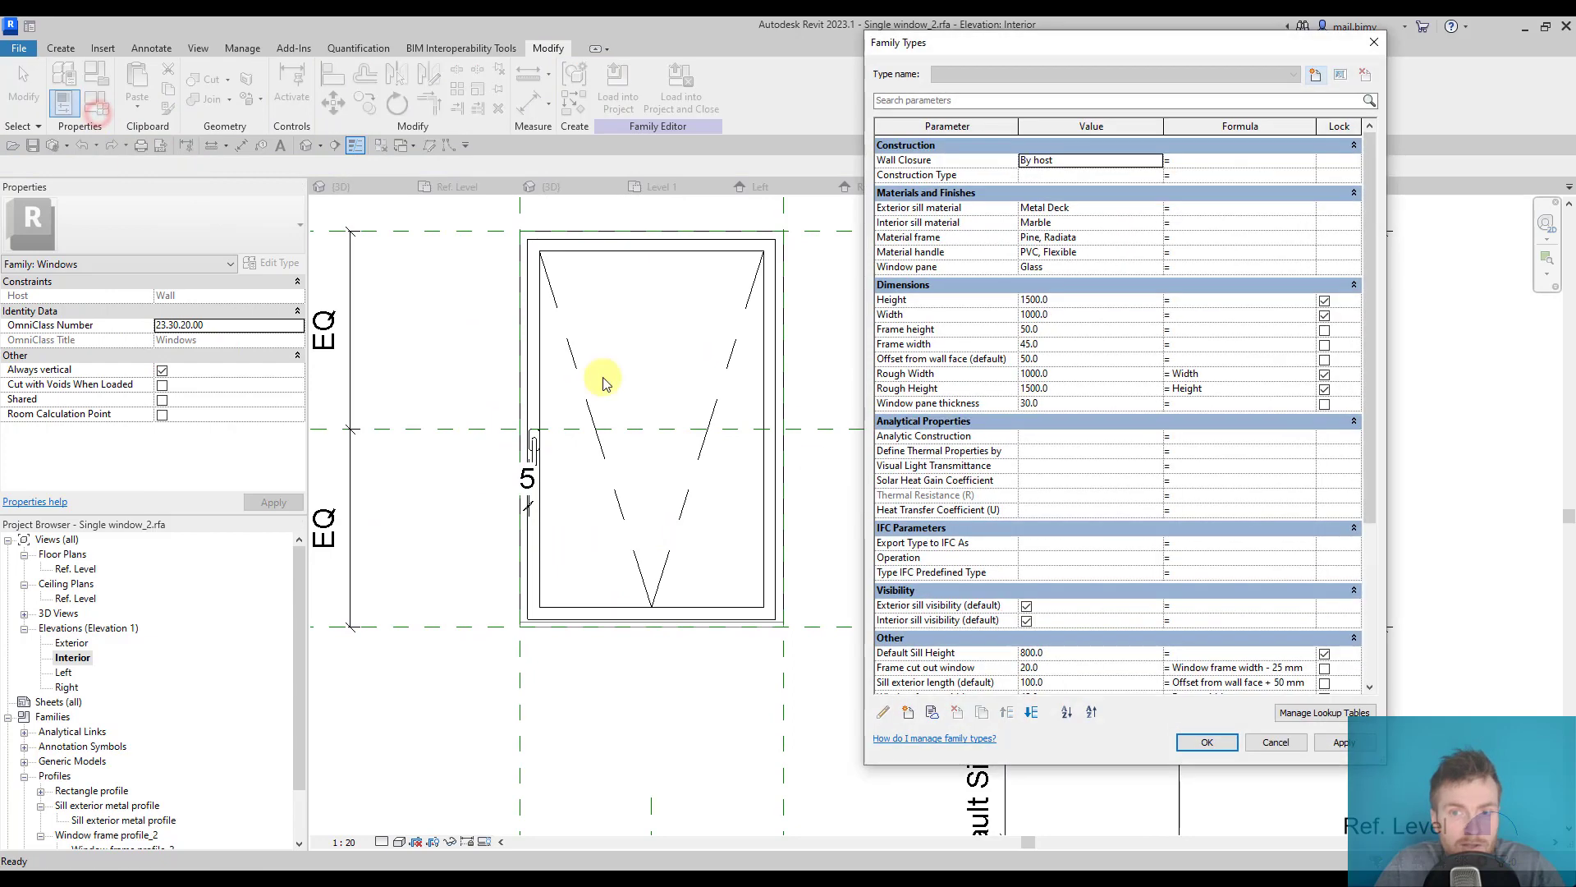
{"action": "type", "text": "1200"}
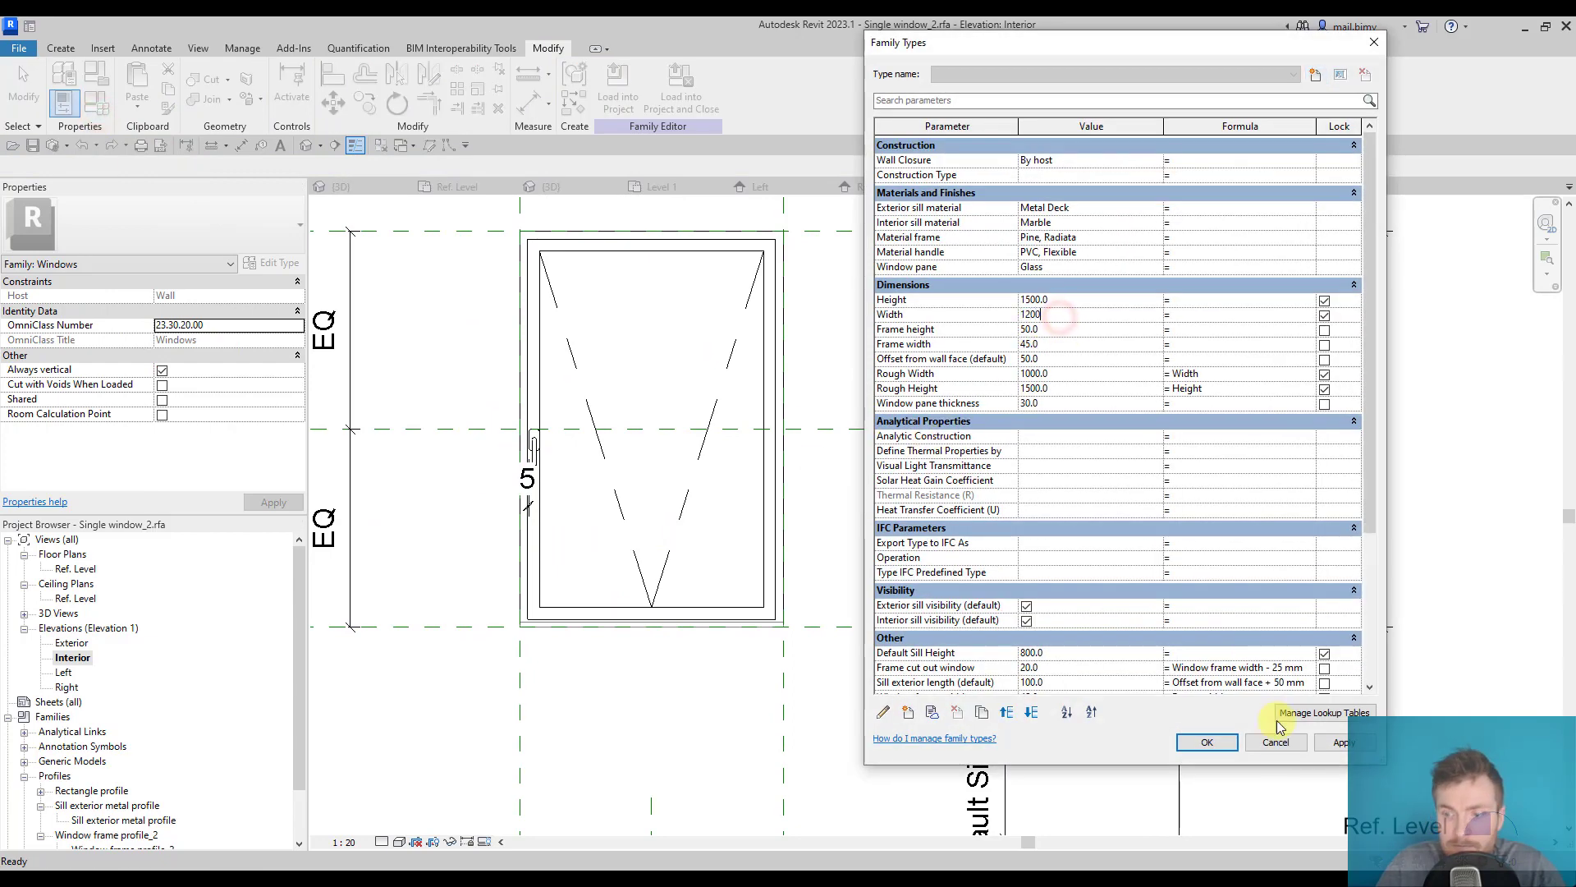
{"action": "left_click", "coordinate": [1344, 742]}
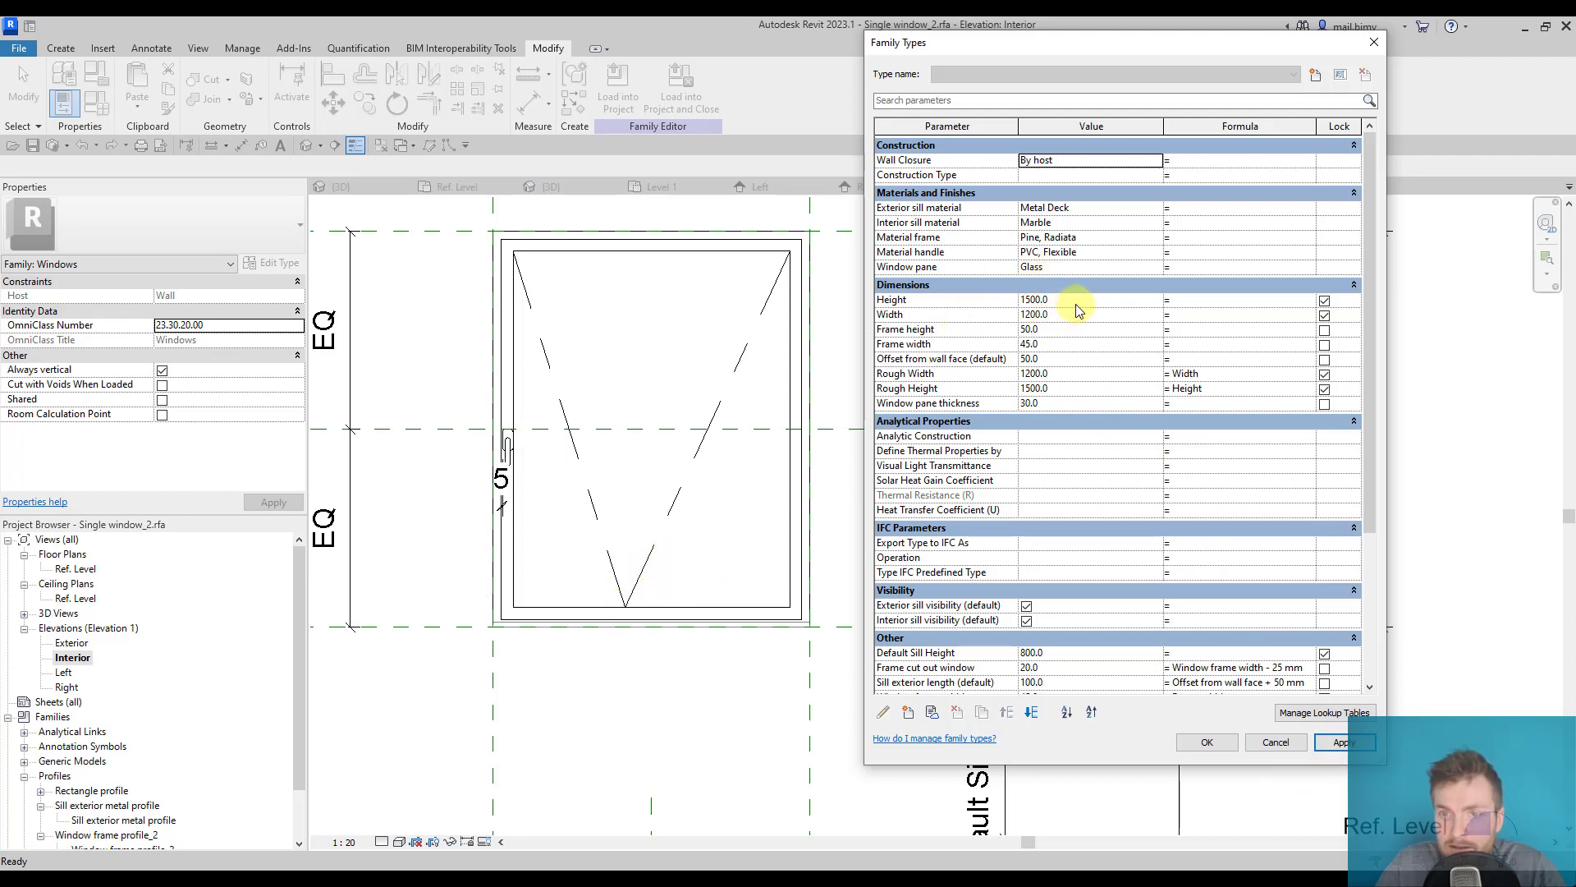
{"action": "type", "text": "120"}
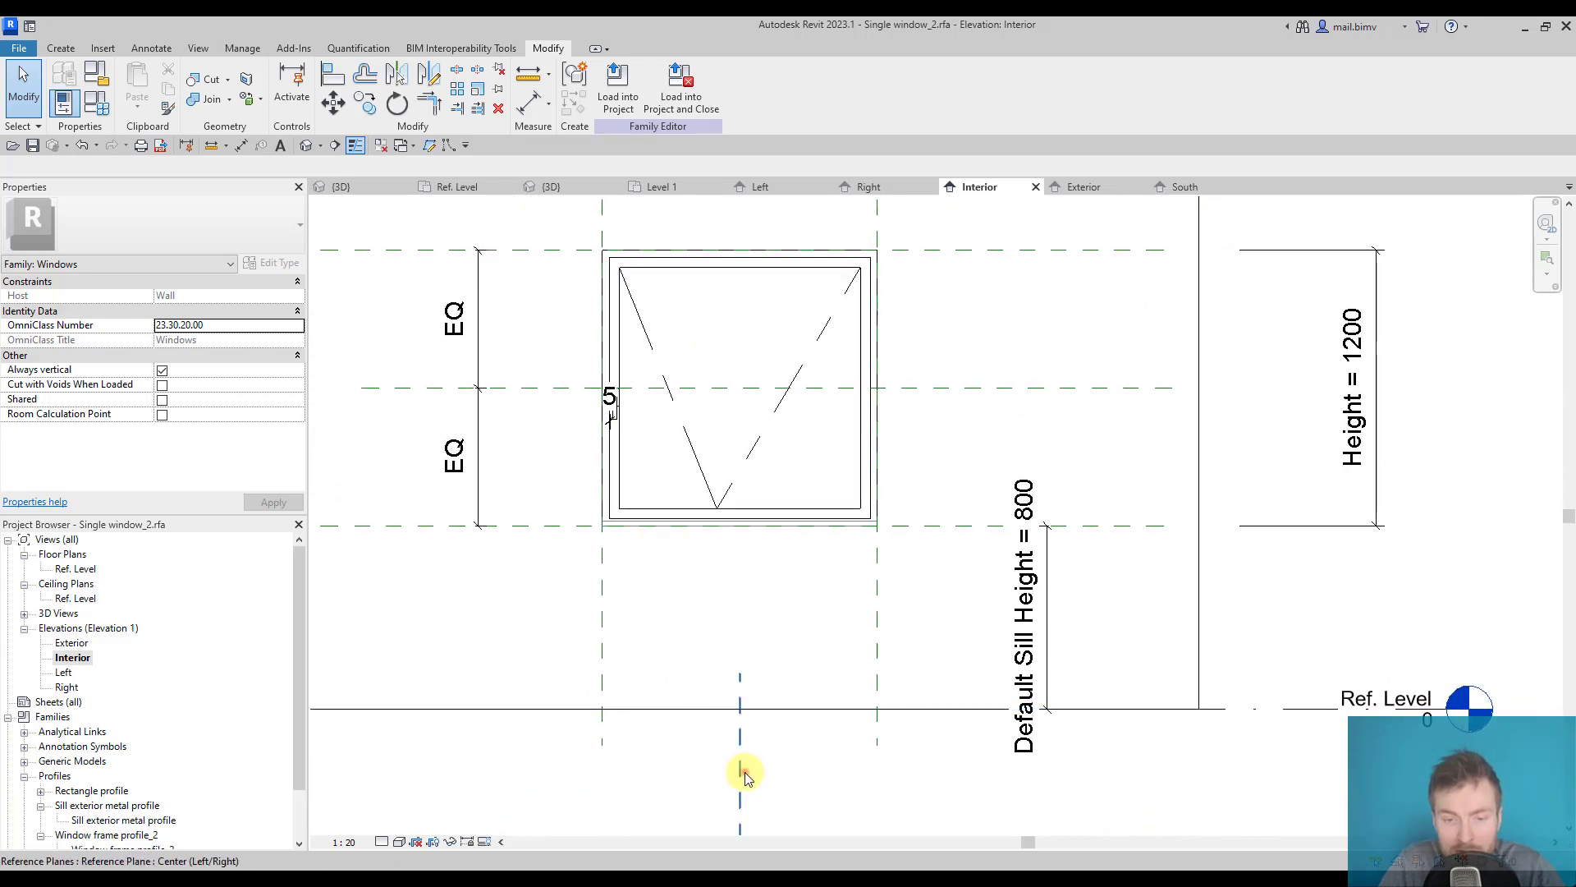
Drag both swing line ends onto the bottom frame edge so they follow the window
{"action": "left_click", "coordinate": [739, 771]}
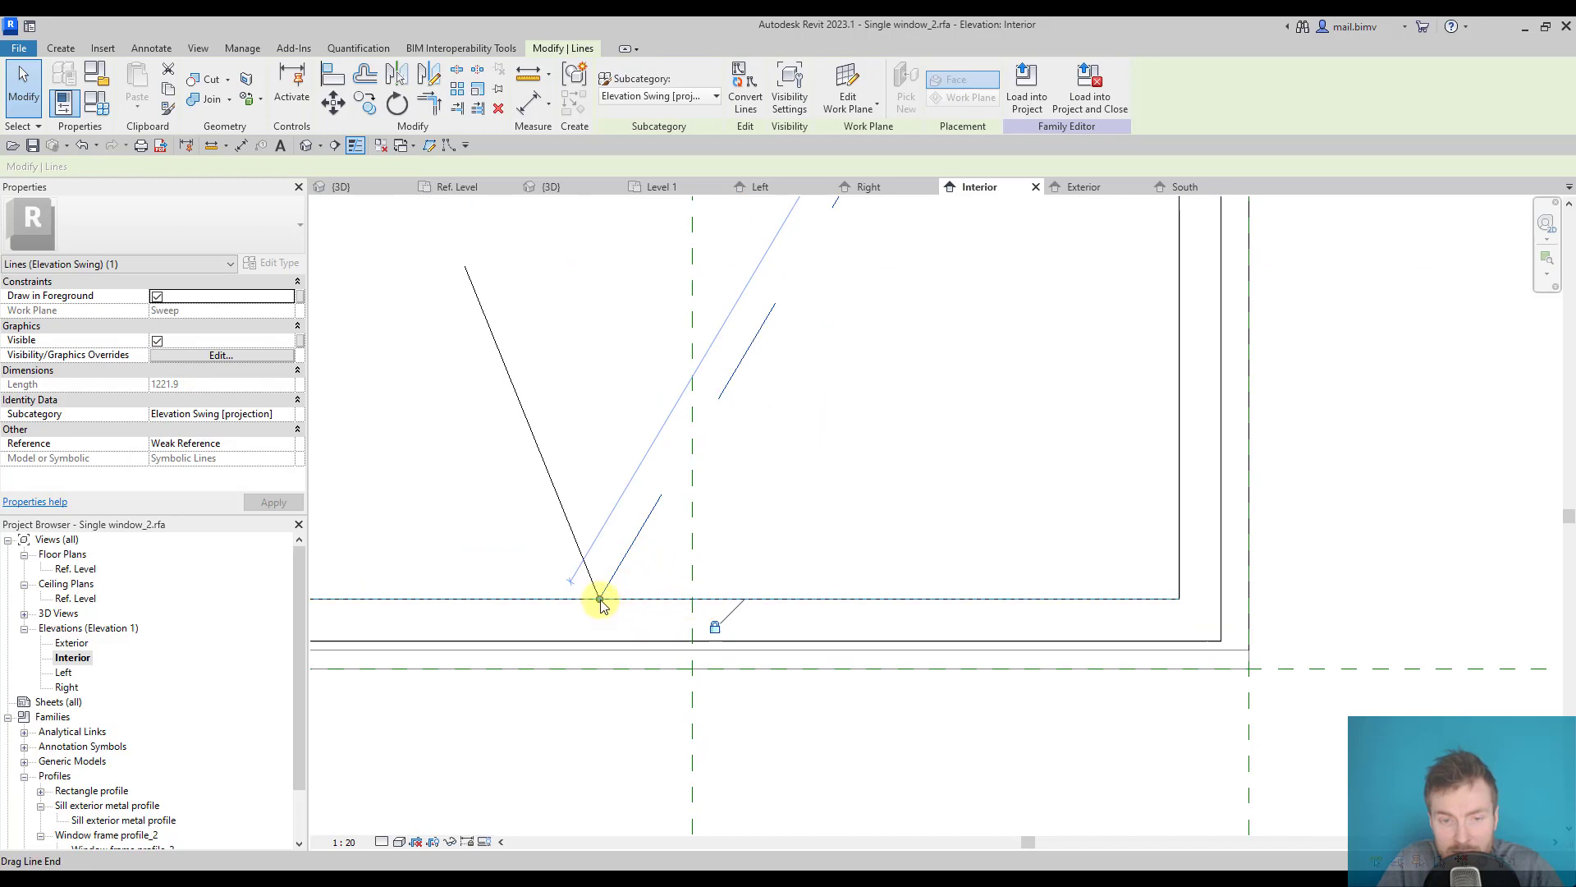
{"action": "left_click_drag", "start_coordinate": [598, 600], "coordinate": [697, 600]}
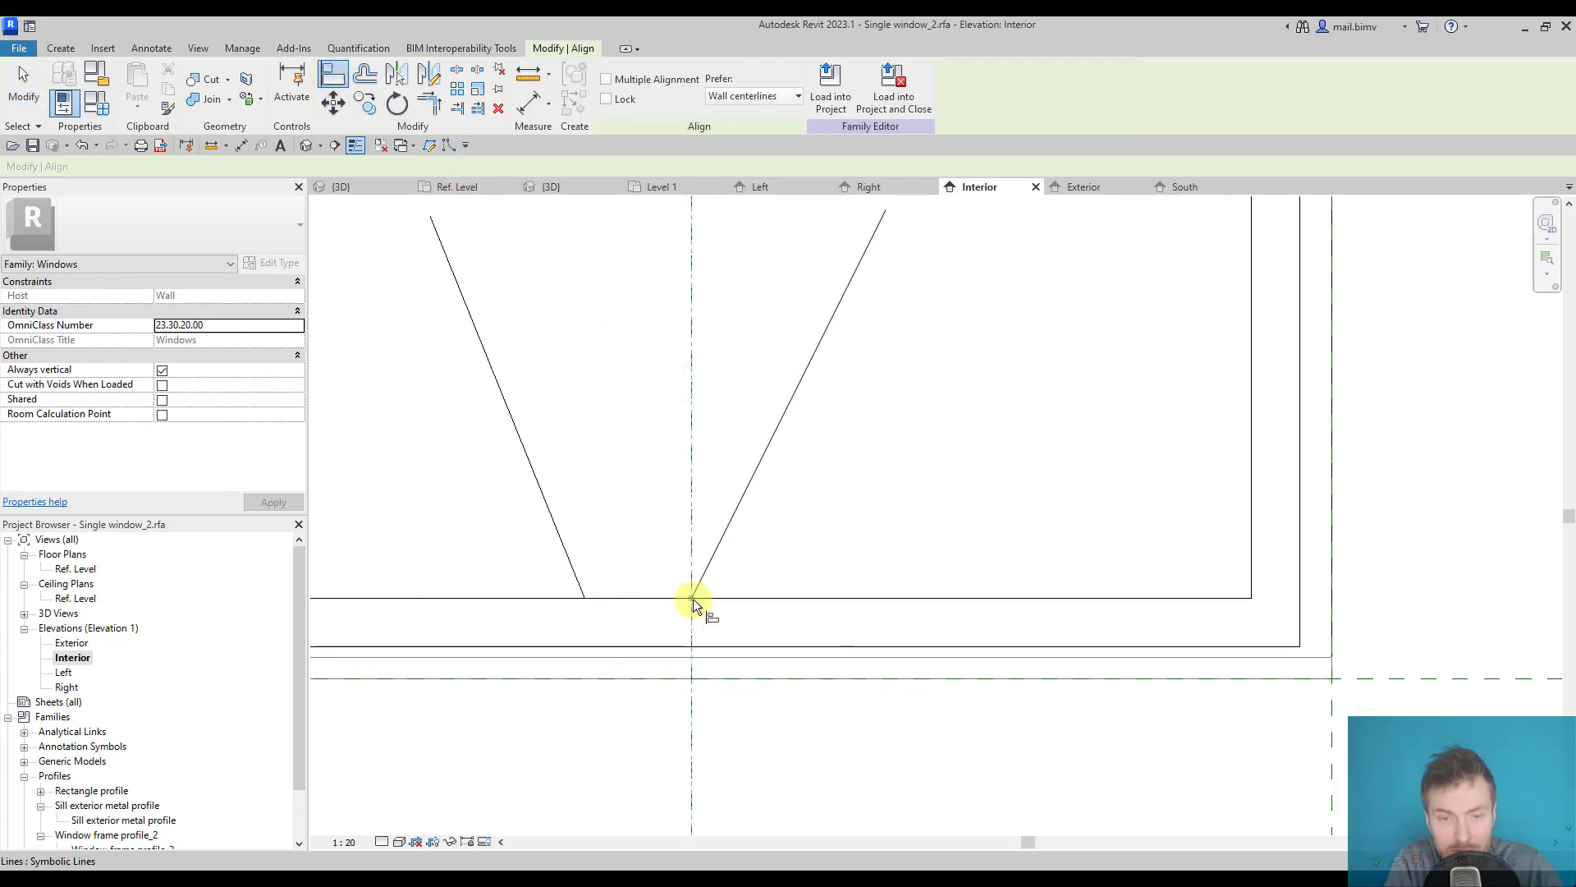
{"action": "mouse_move", "coordinate": [691, 604]}
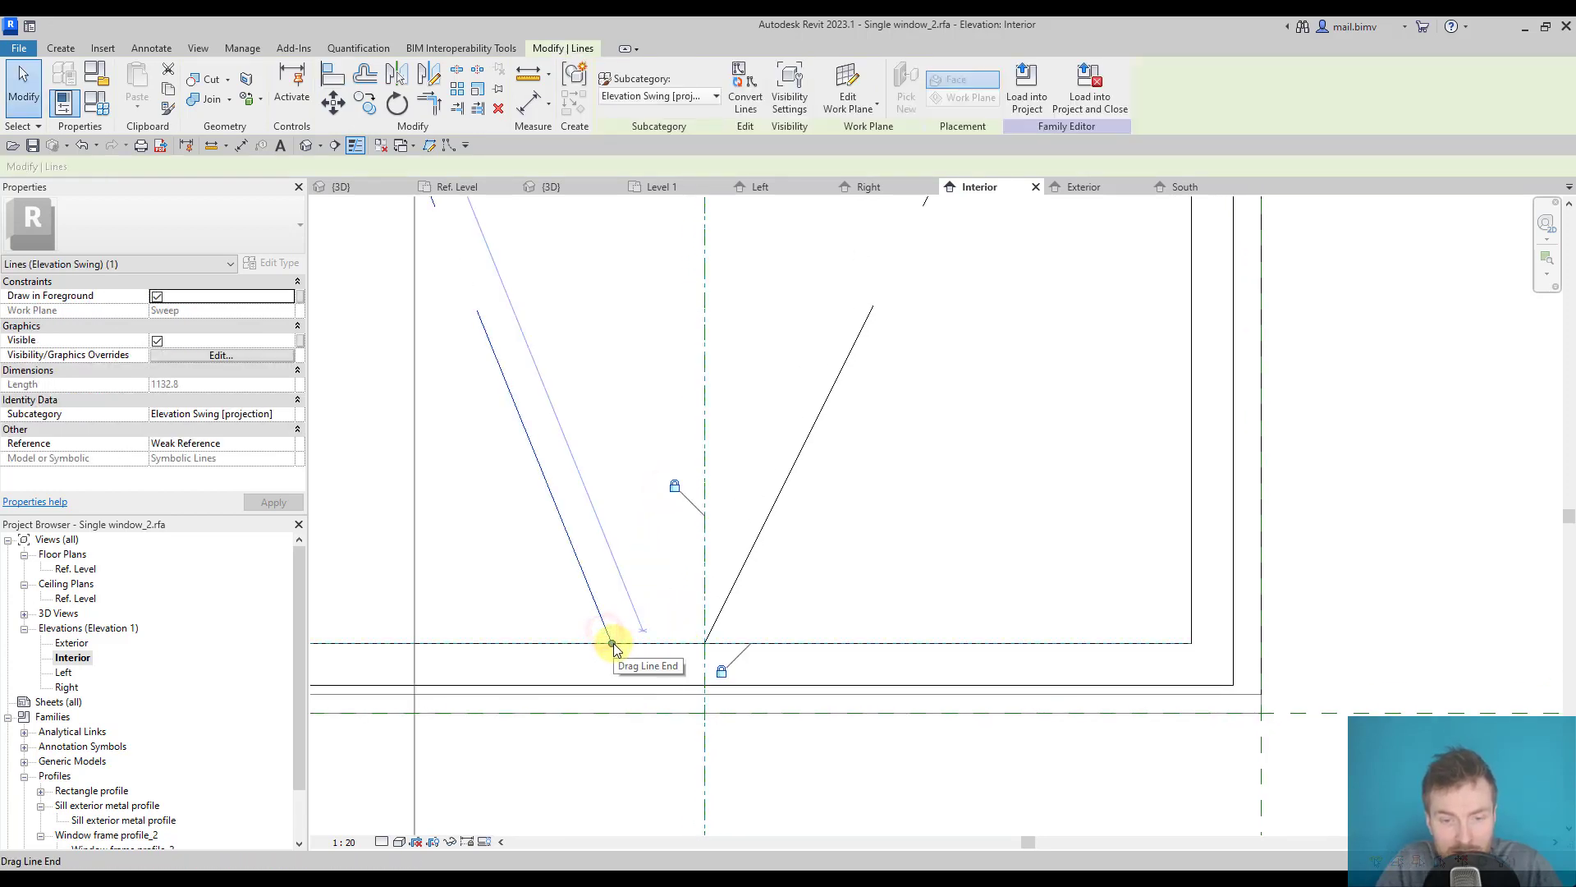
{"action": "left_click_drag", "start_coordinate": [613, 643], "coordinate": [709, 646]}
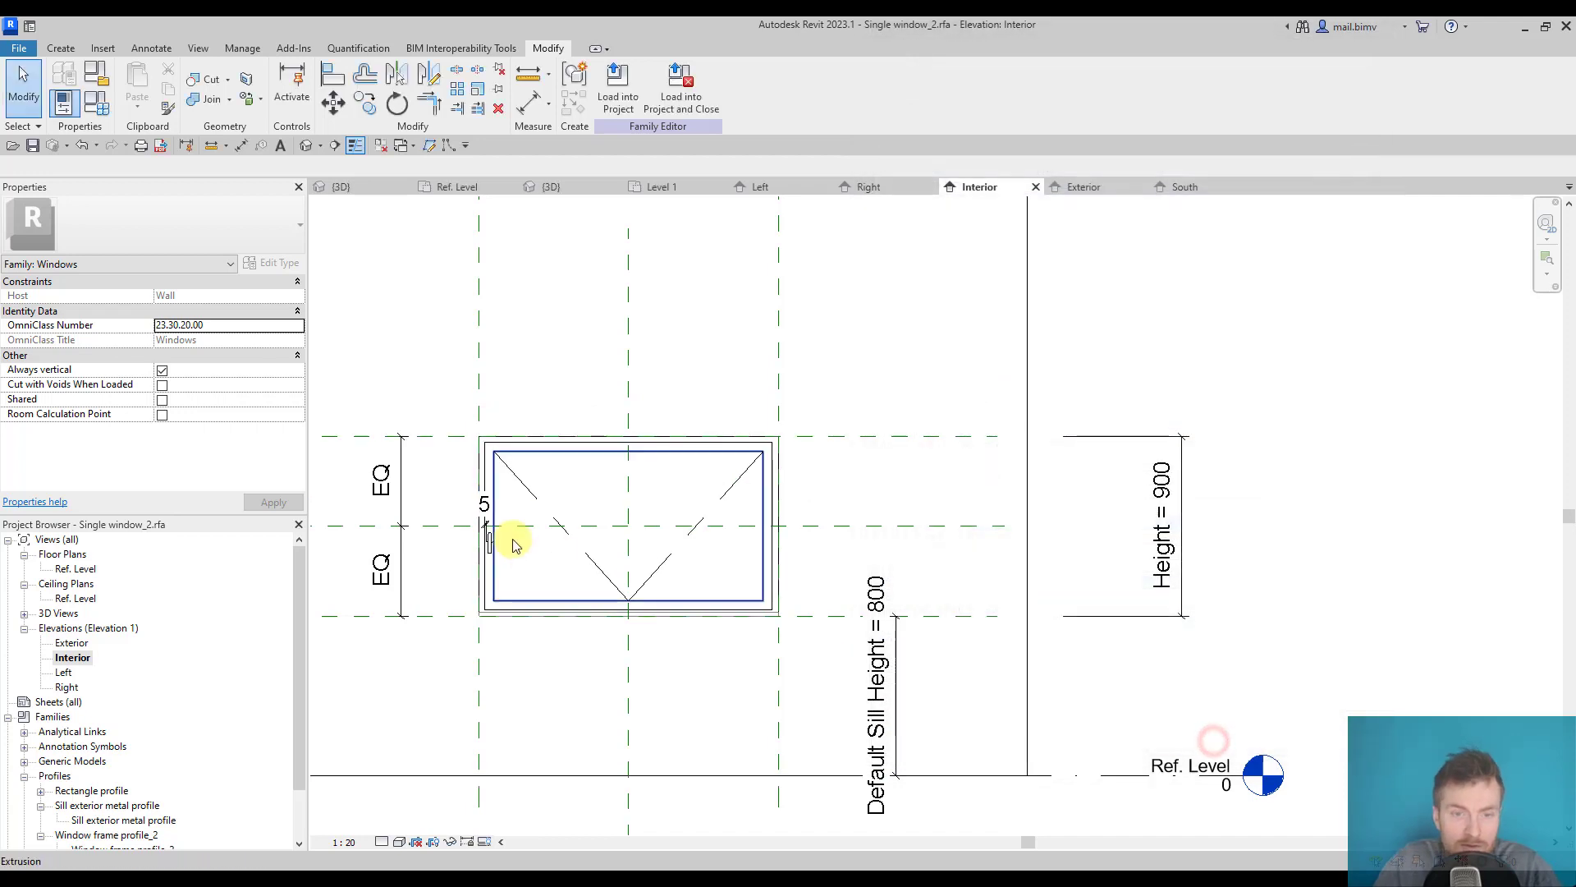
Draw symbolic lines from the frame corners to the handle-side midpoint and flex to 1500 × 1200
{"action": "left_click", "coordinate": [60, 49]}
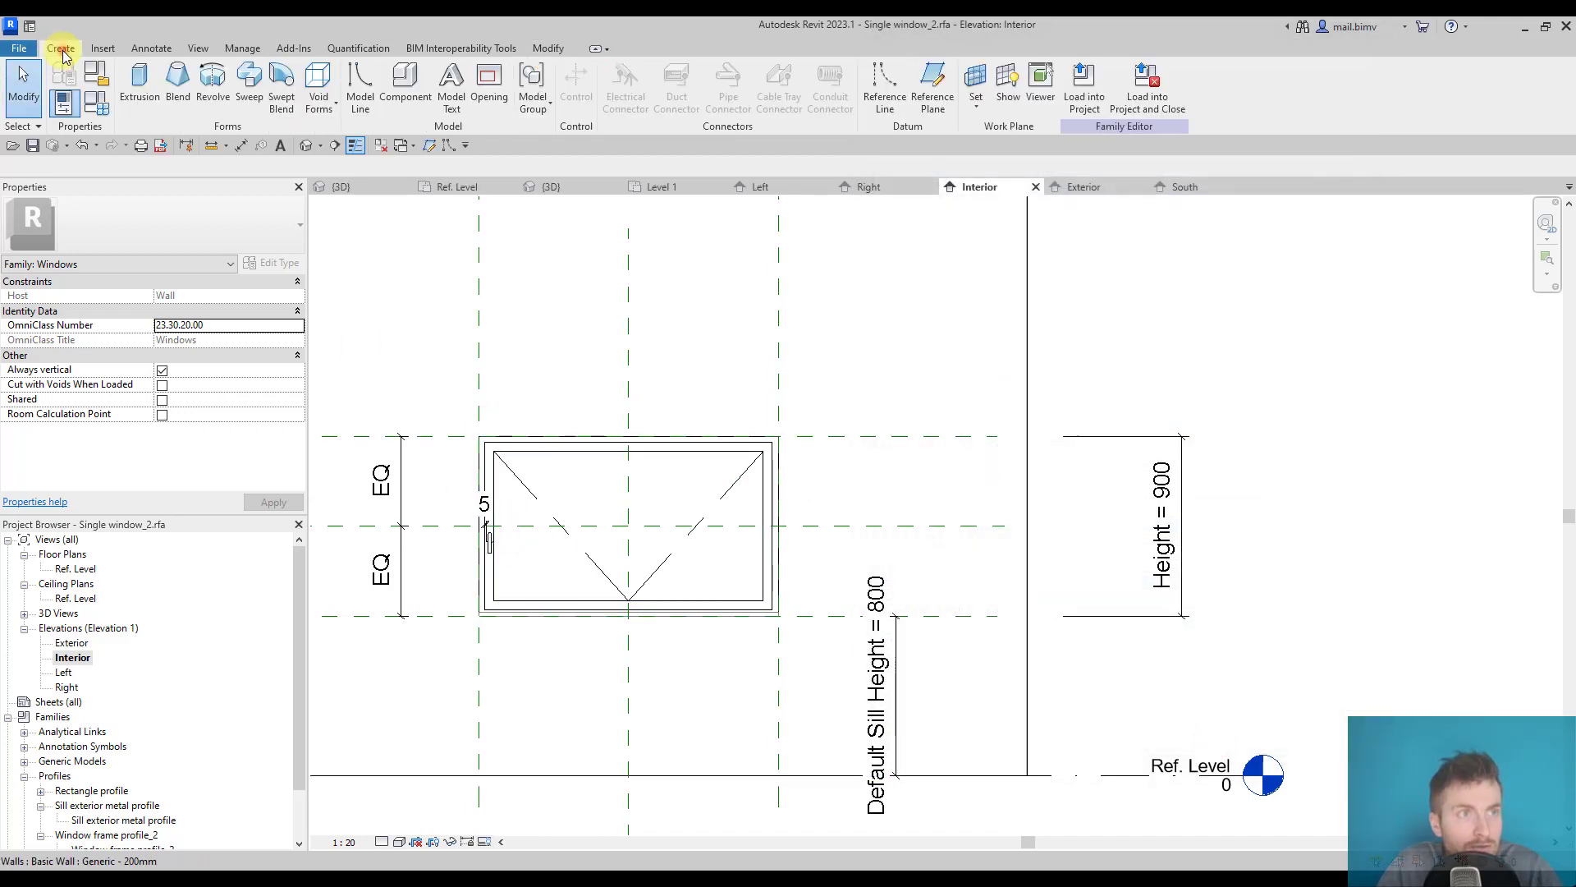
{"action": "left_click", "coordinate": [151, 47]}
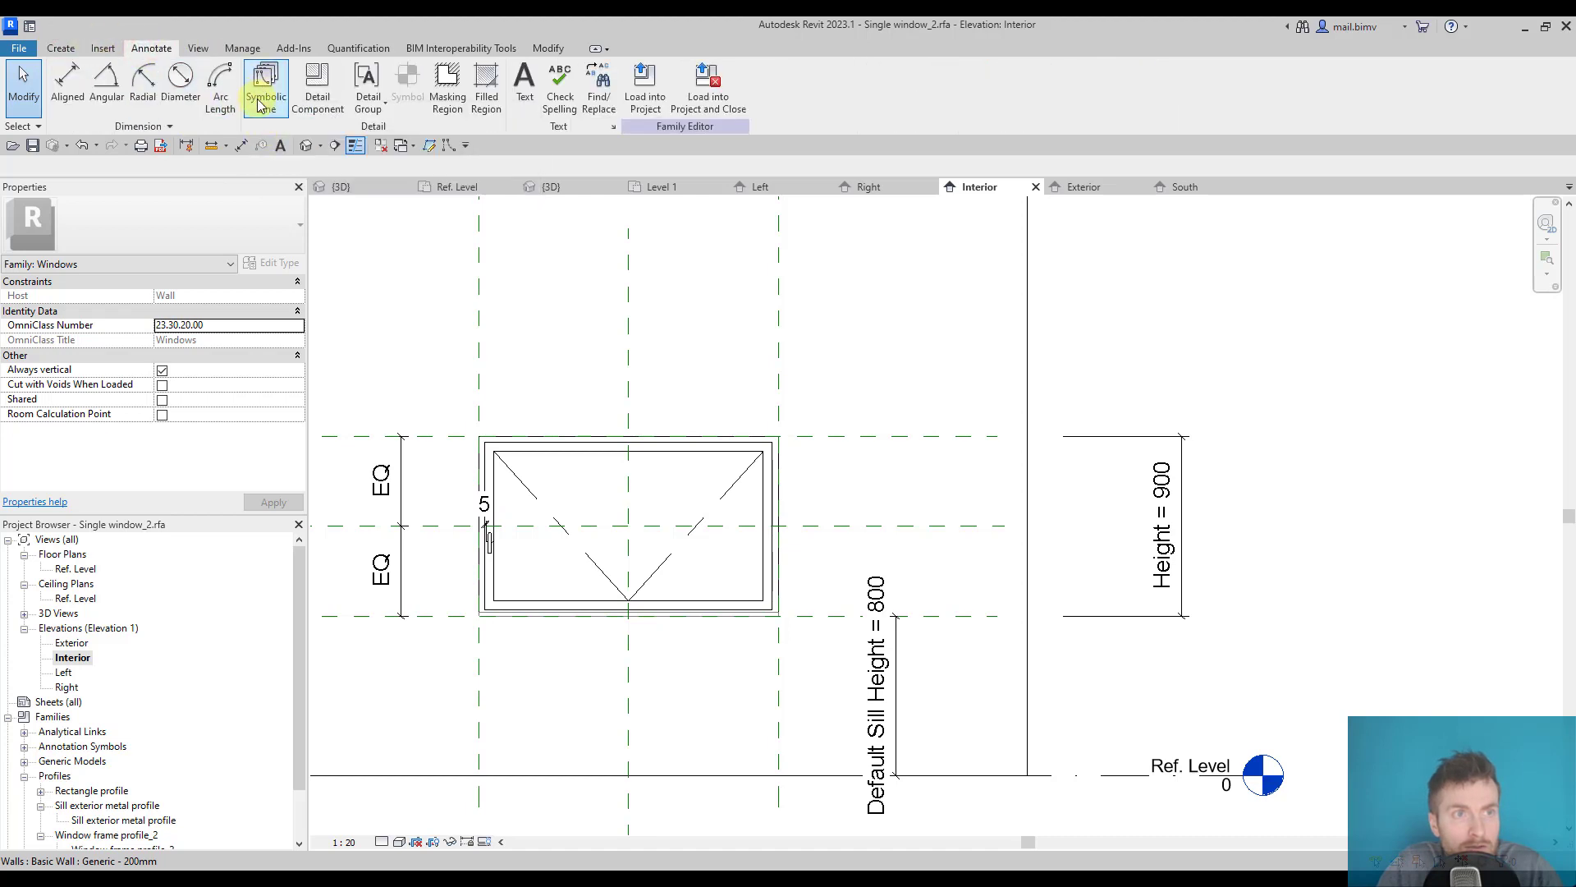
{"action": "left_click", "coordinate": [266, 88]}
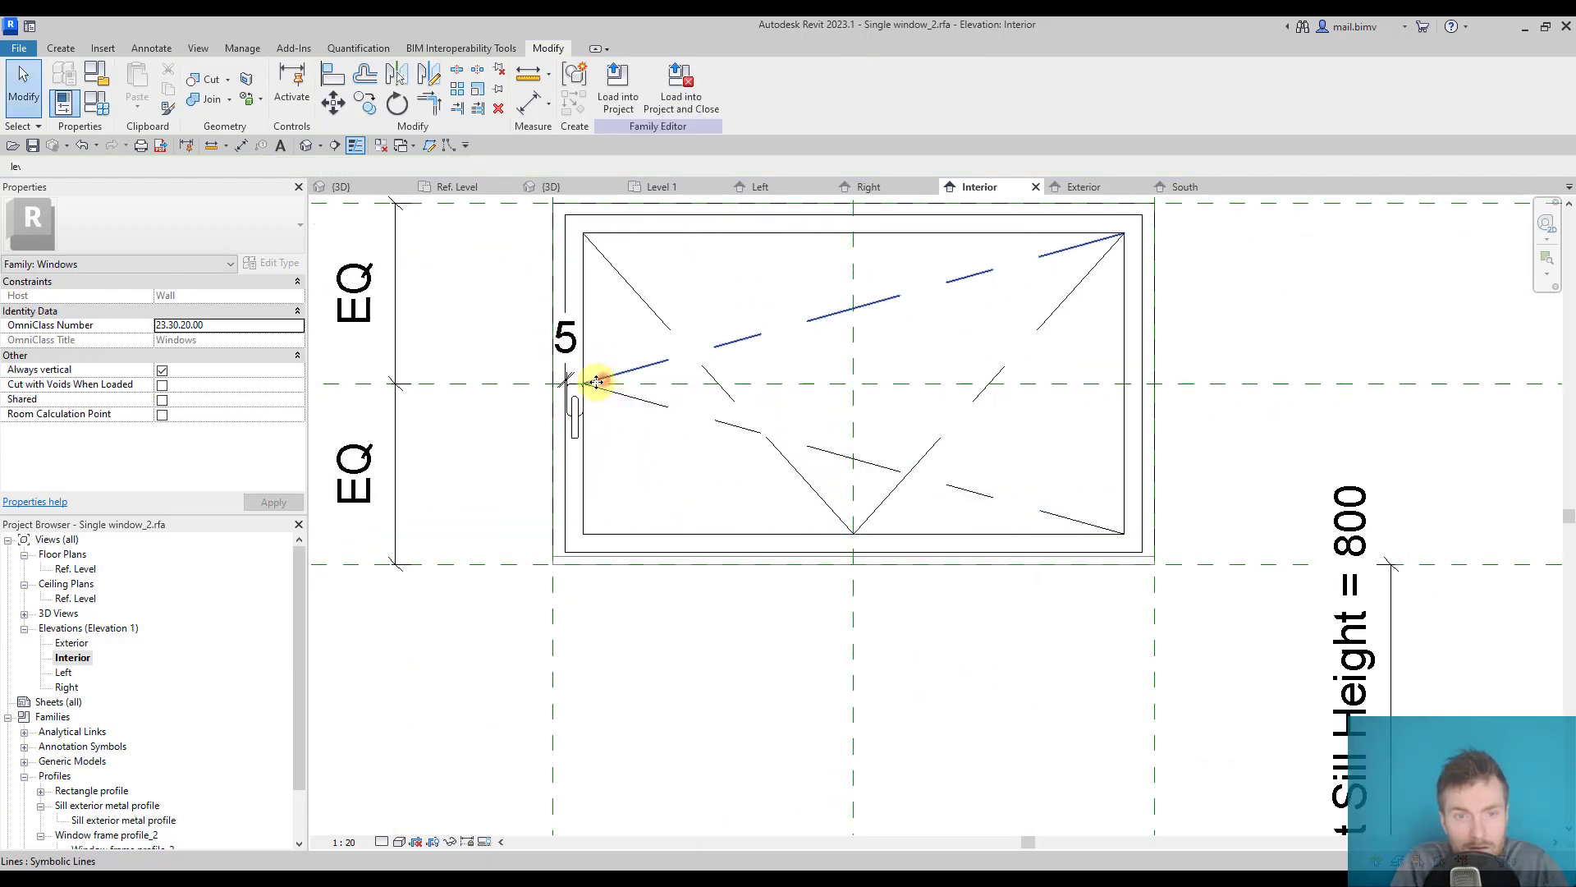
{"action": "left_click", "coordinate": [600, 381]}
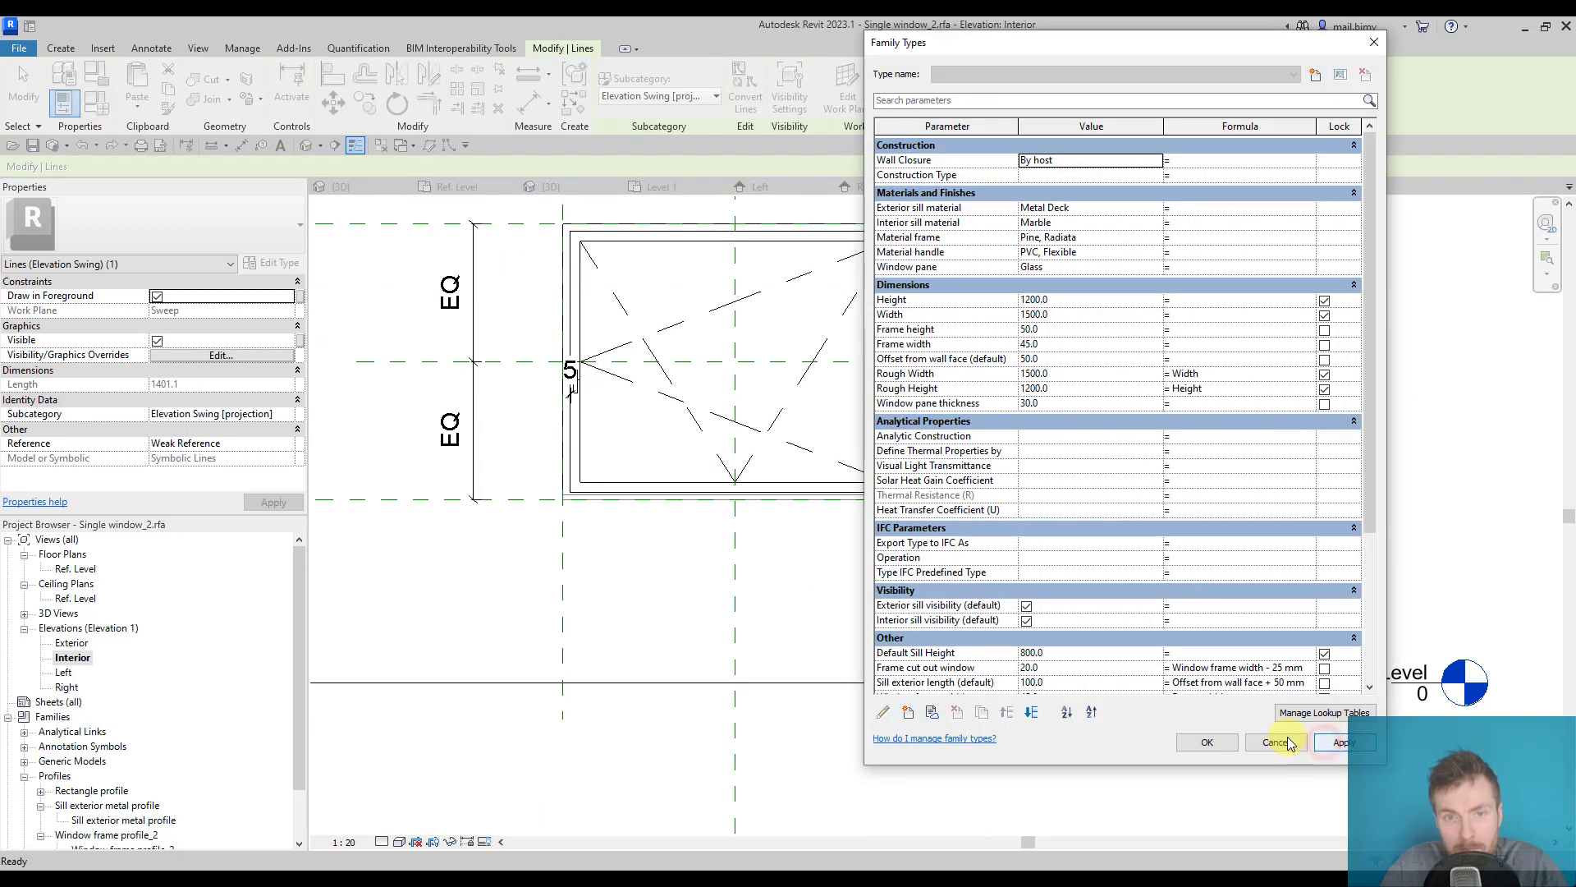
{"action": "left_click", "coordinate": [1275, 742]}
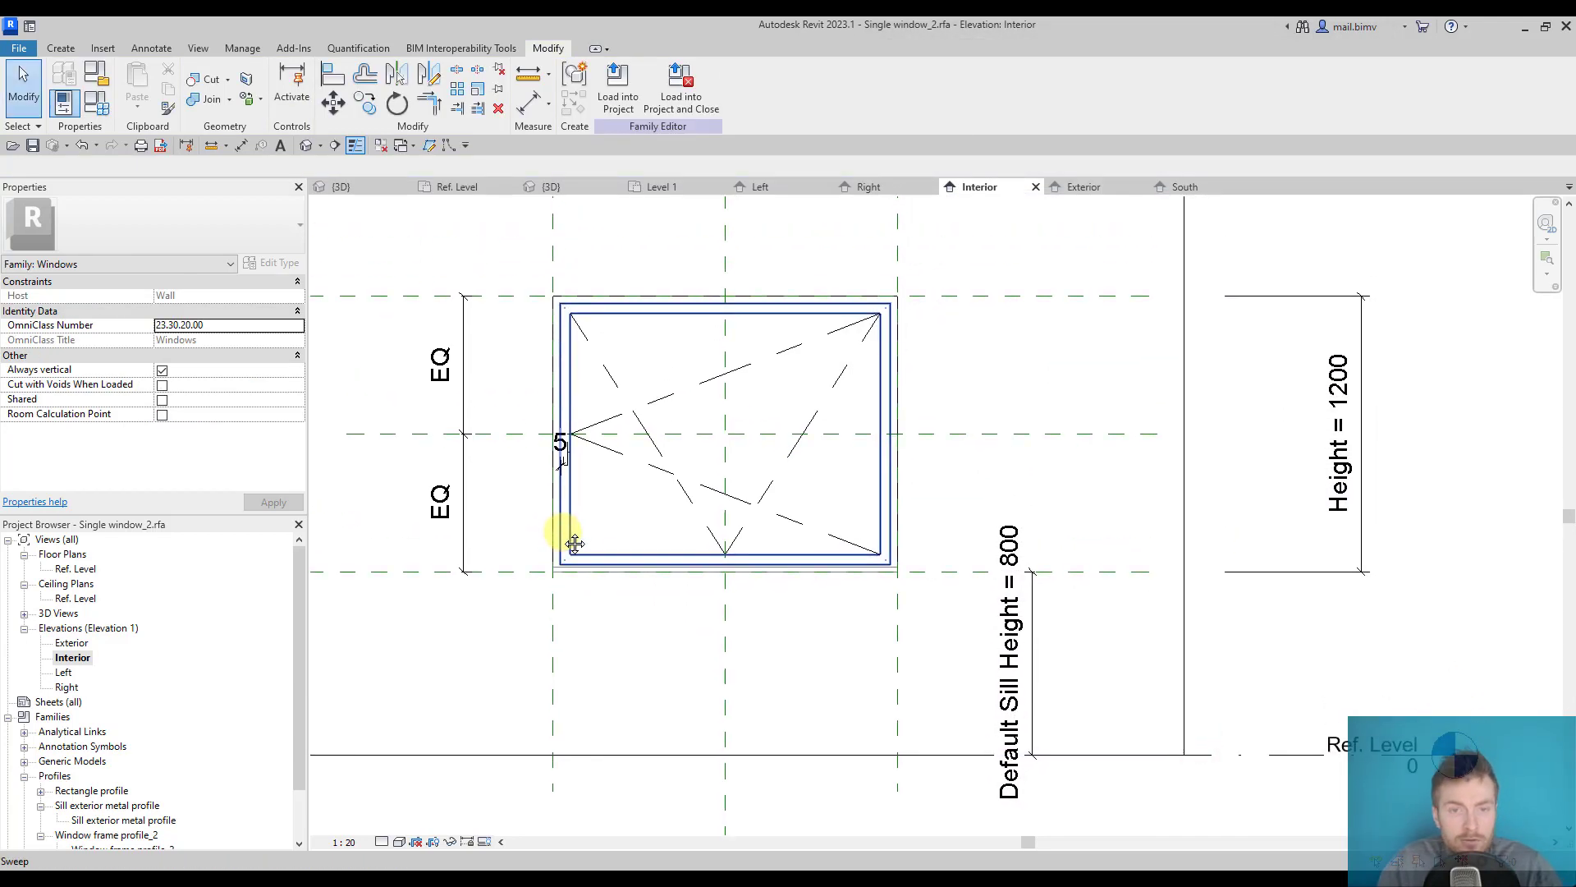
{"action": "left_click", "coordinate": [1083, 186]}
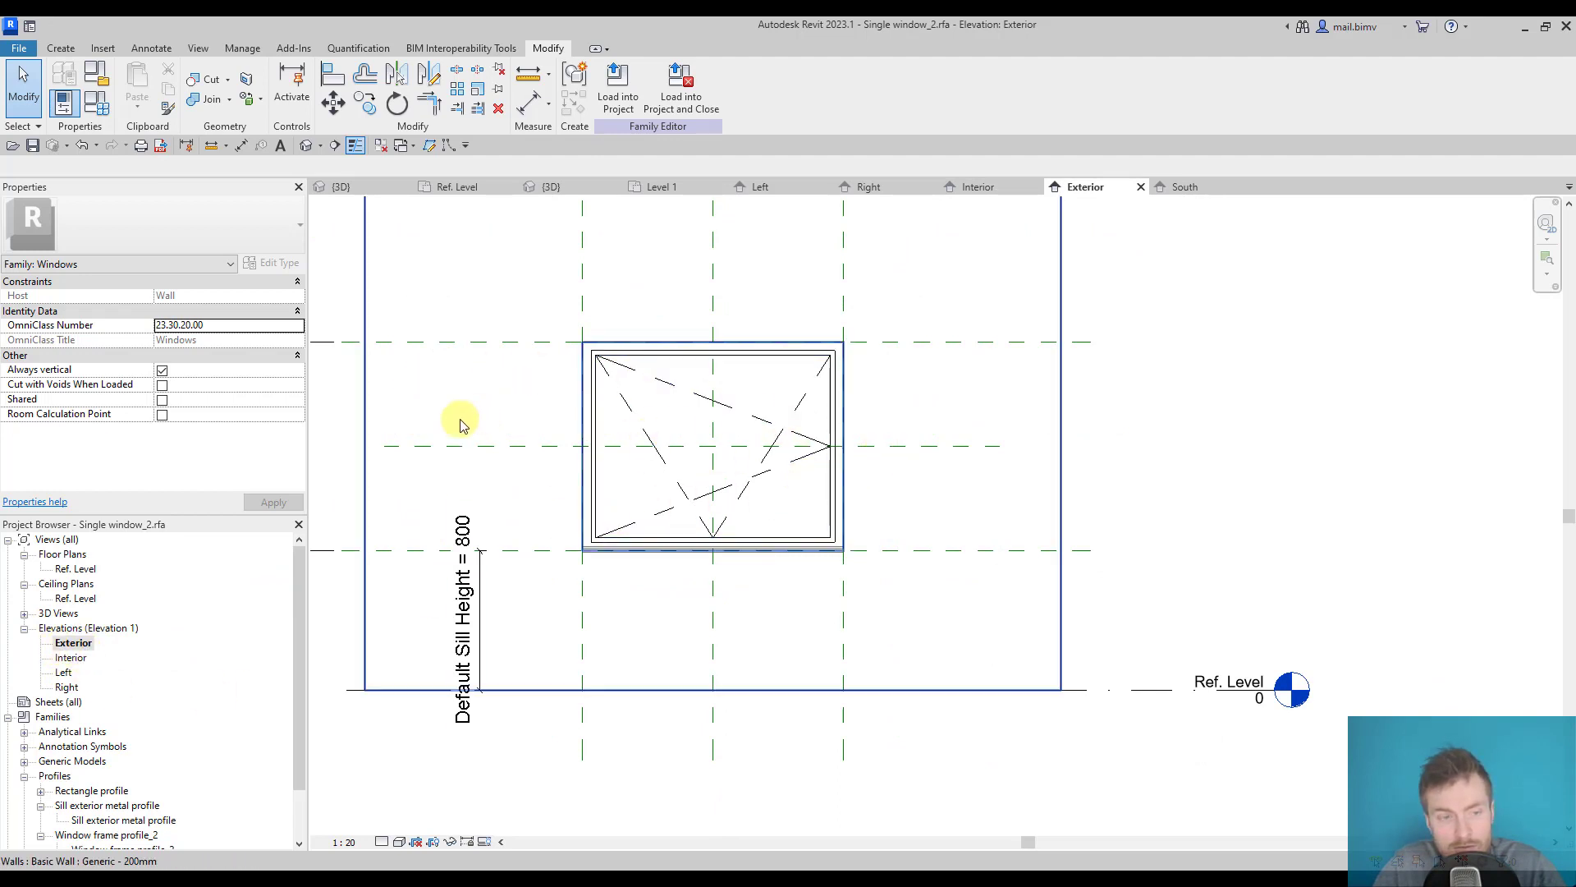
{"action": "left_click", "coordinate": [977, 187]}
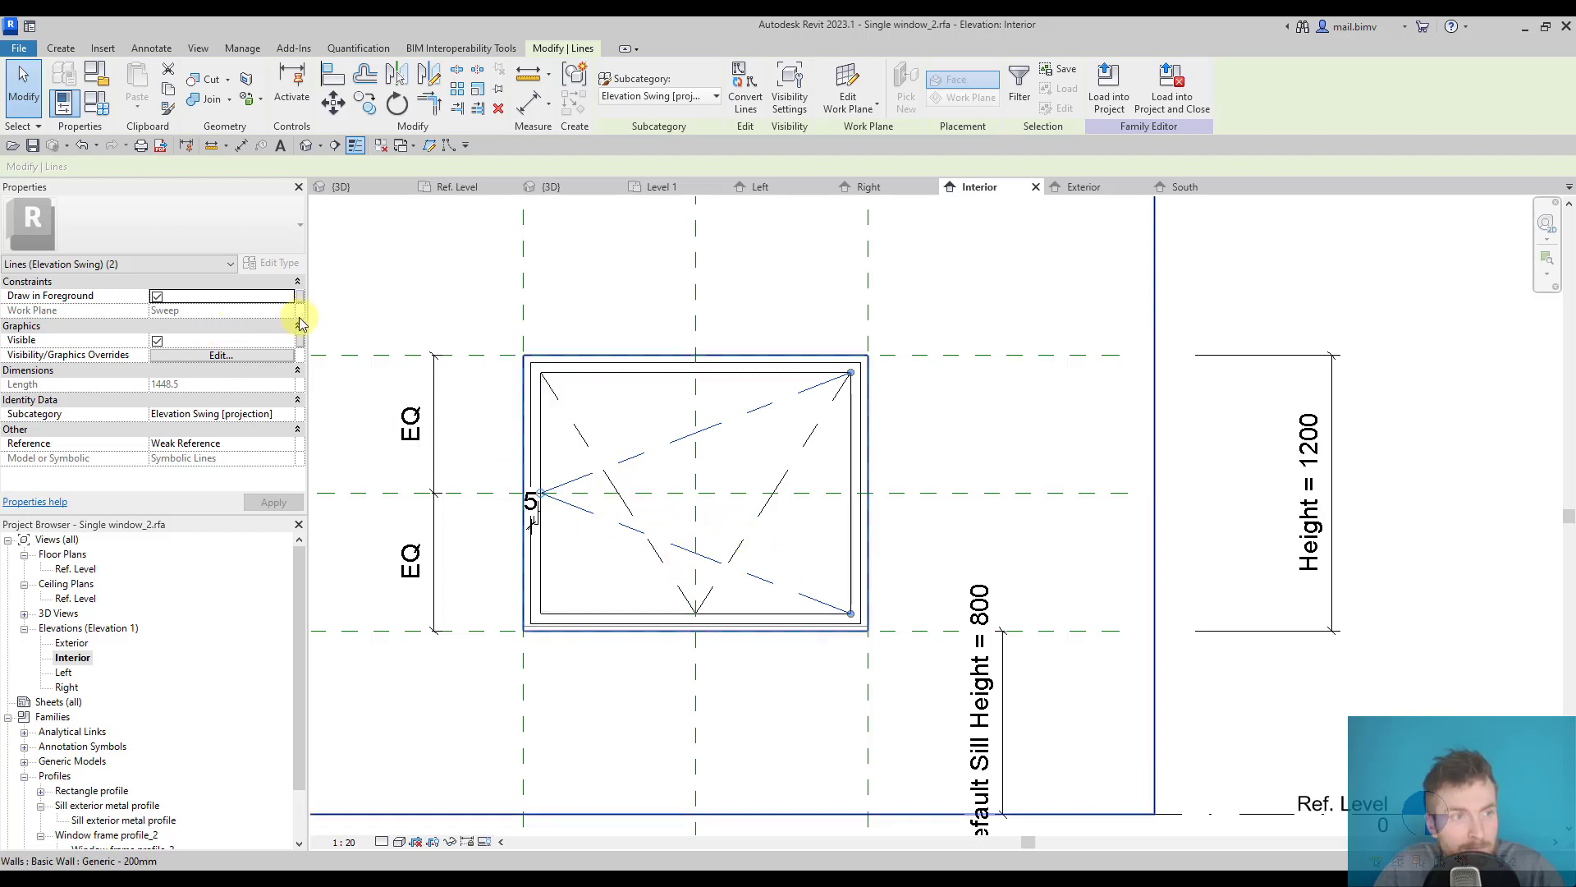
Create instance Yes/No parameters Openable and Tilt open and assign them to the swing lines' Visible
{"action": "left_click", "coordinate": [292, 341]}
{"action": "type", "text": "Openable"}
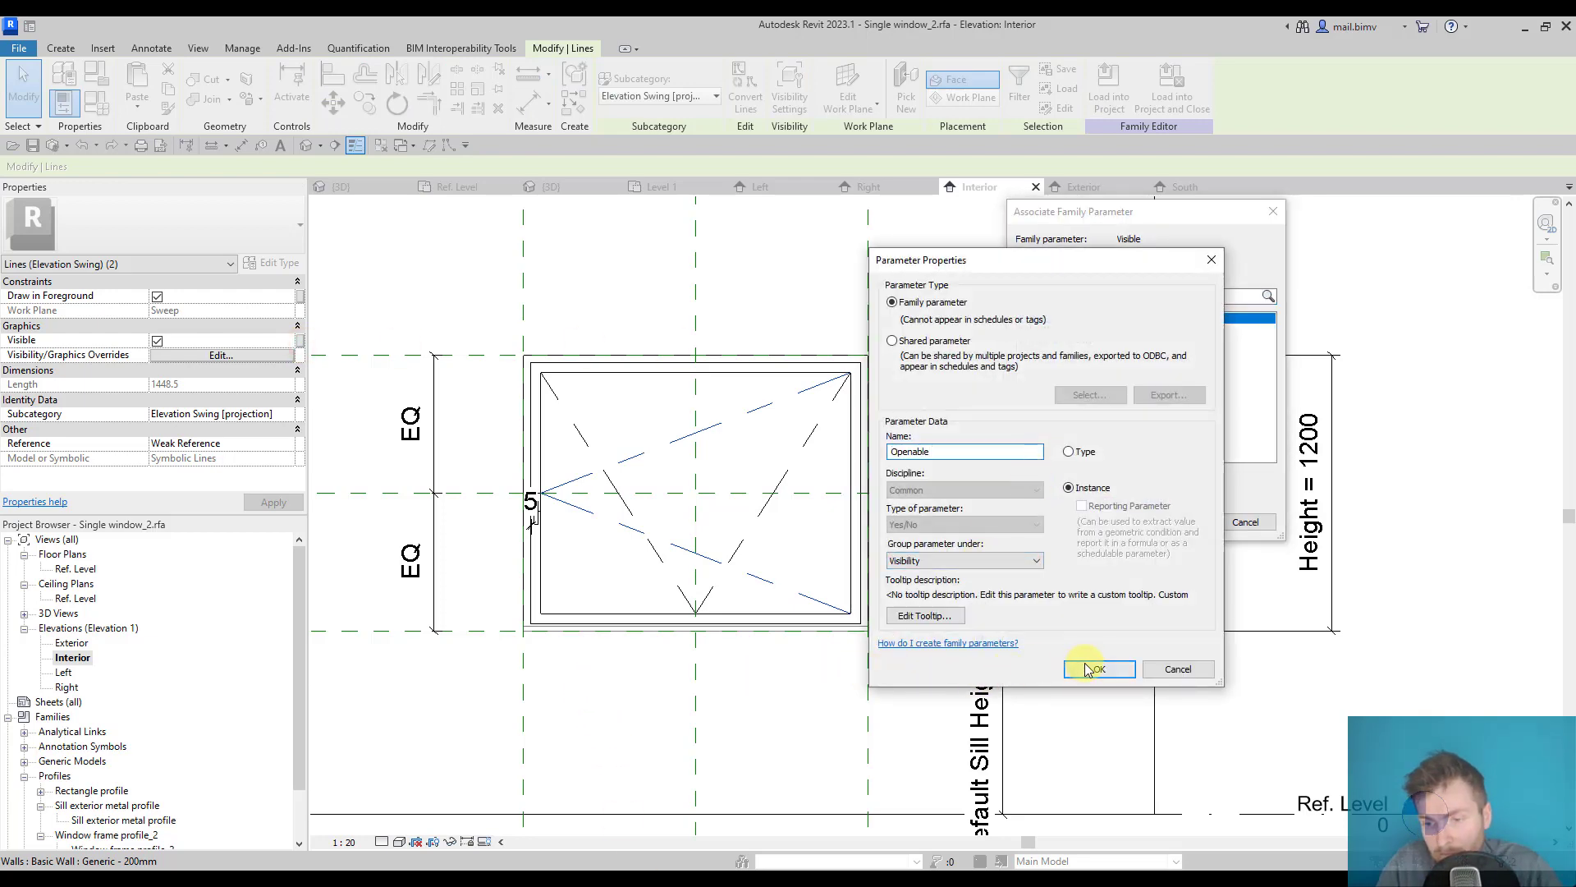
{"action": "left_click", "coordinate": [1097, 668]}
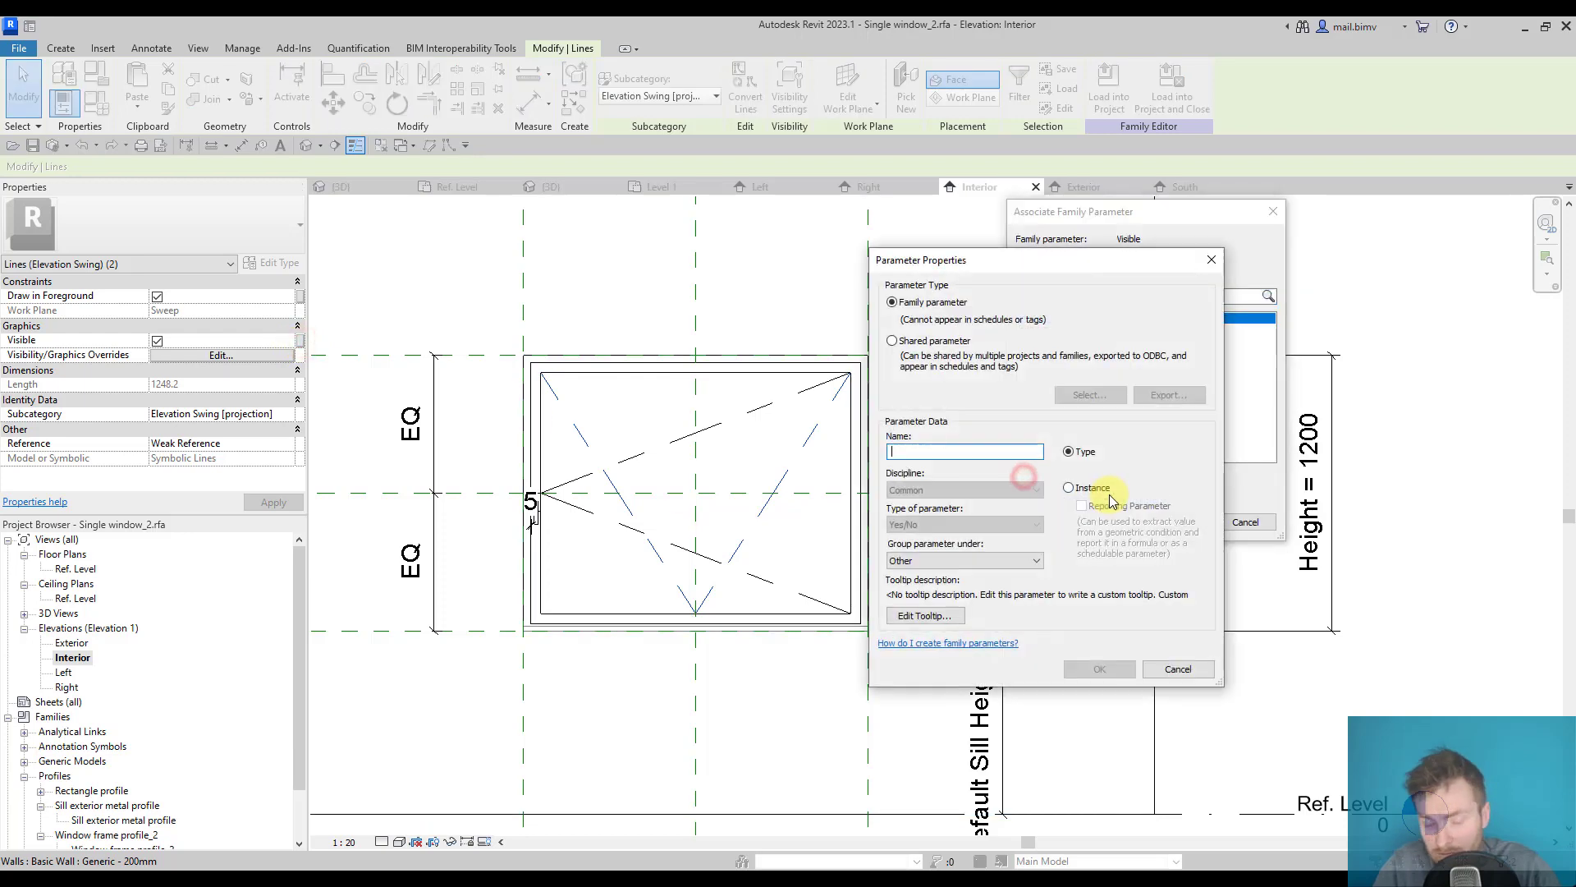
{"action": "left_click", "coordinate": [1099, 668]}
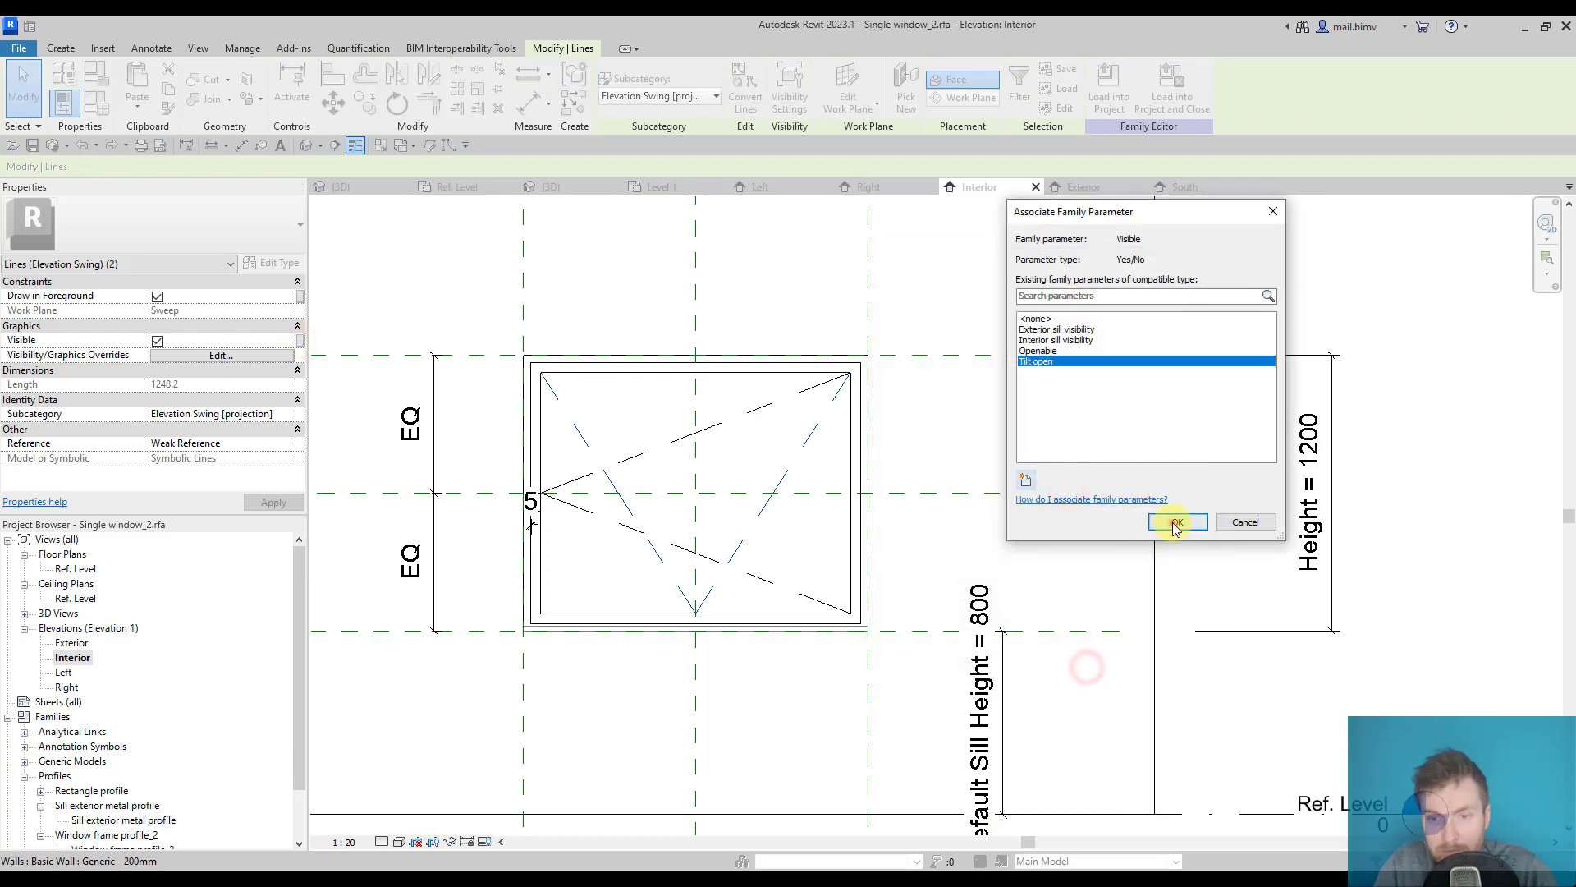
{"action": "left_click", "coordinate": [1176, 521]}
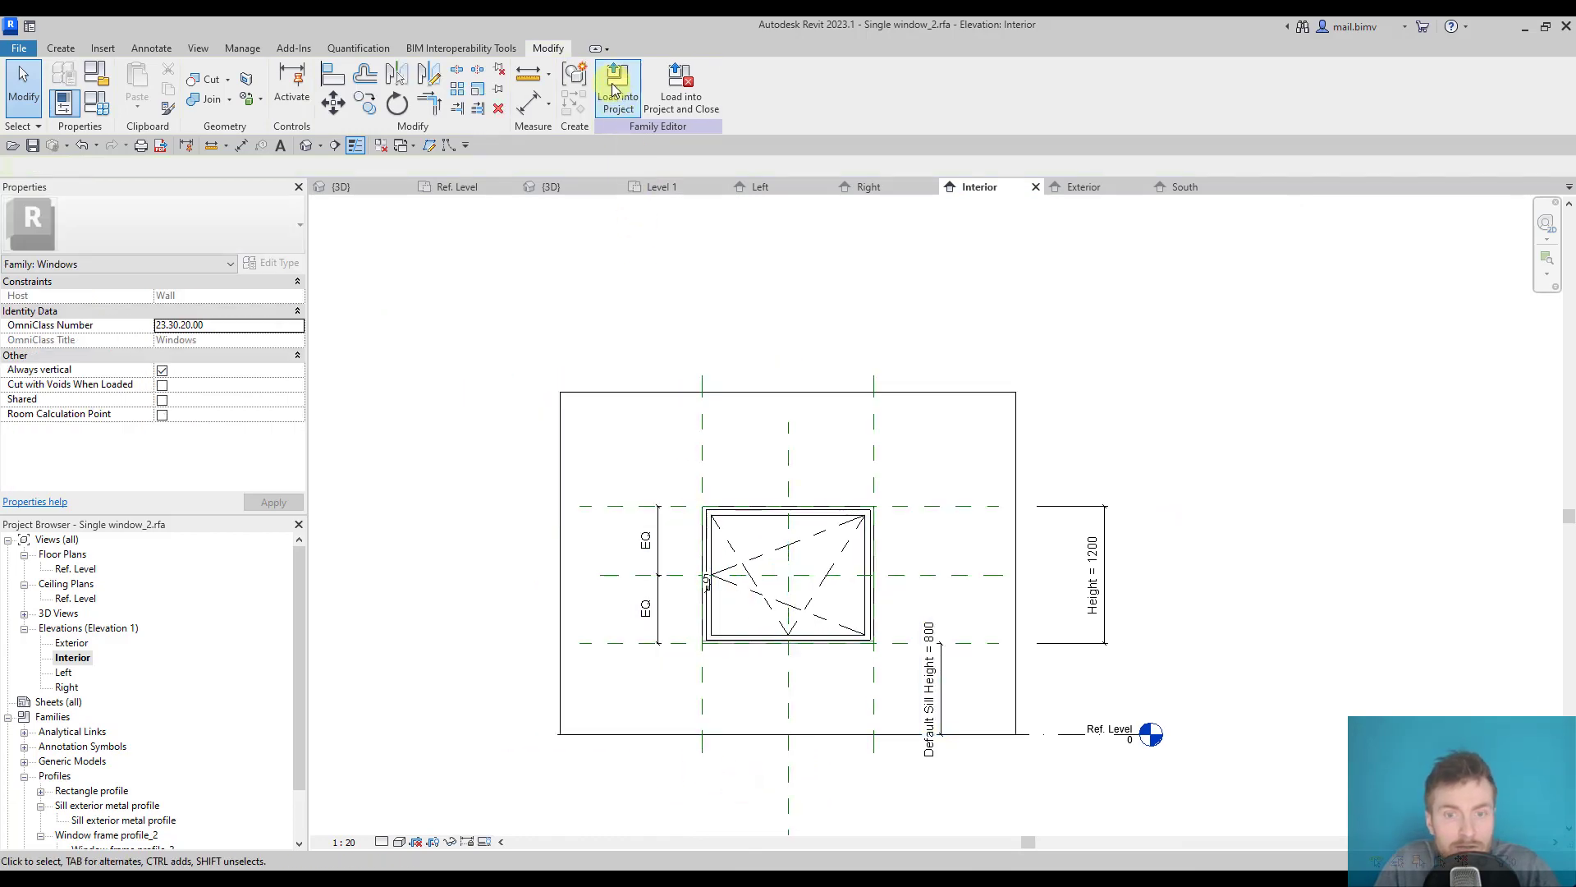
Load the window into the project, overwriting the existing version, and show the South elevation
{"action": "left_click", "coordinate": [617, 89]}
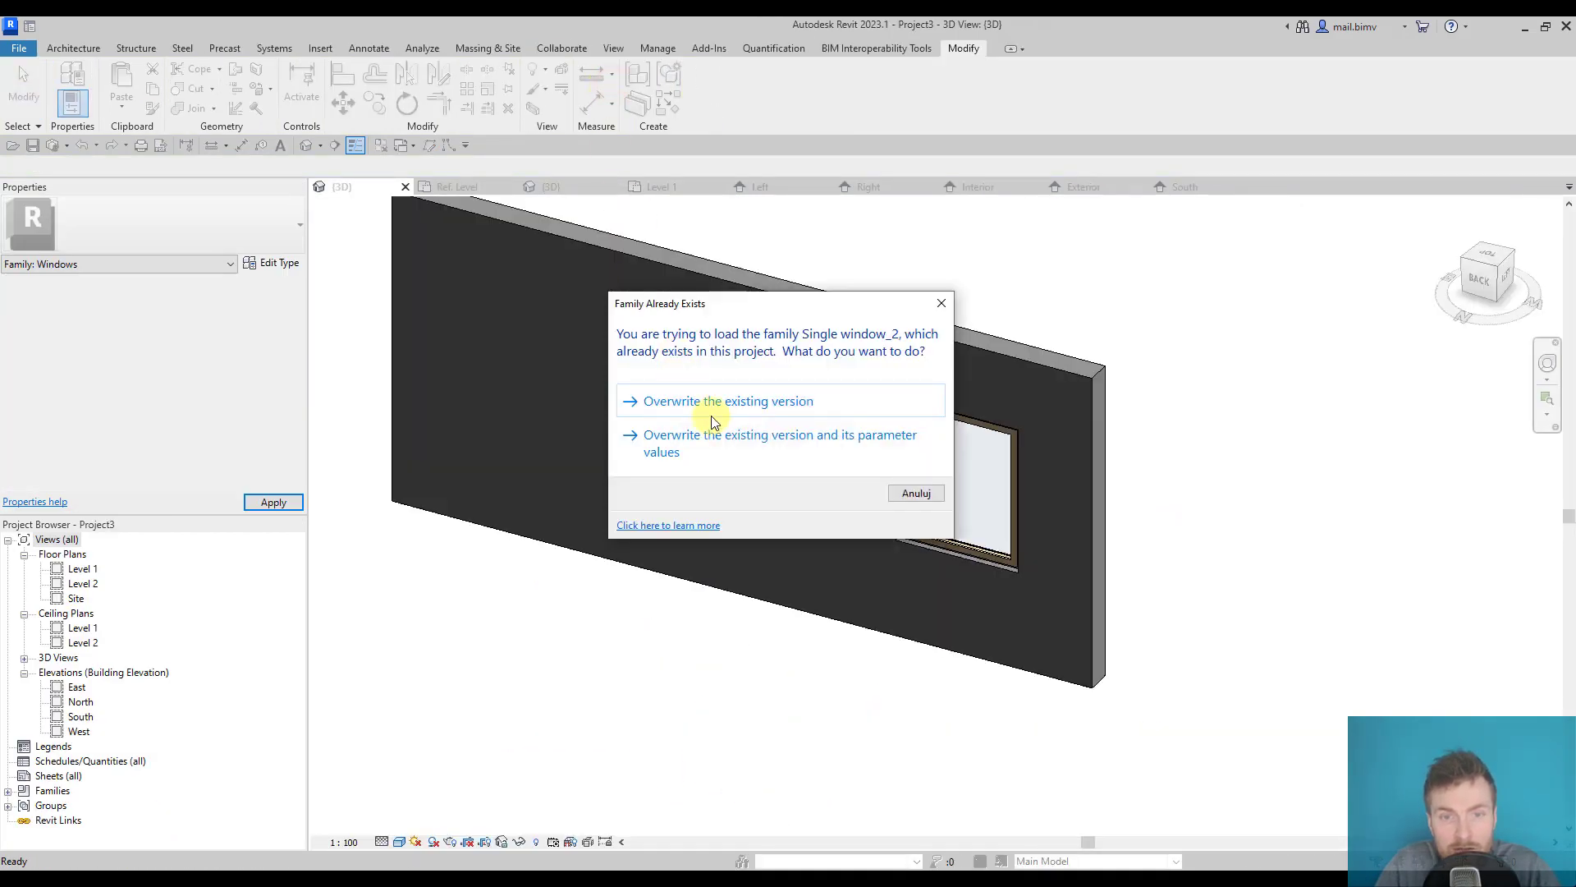
{"action": "left_click", "coordinate": [726, 399]}
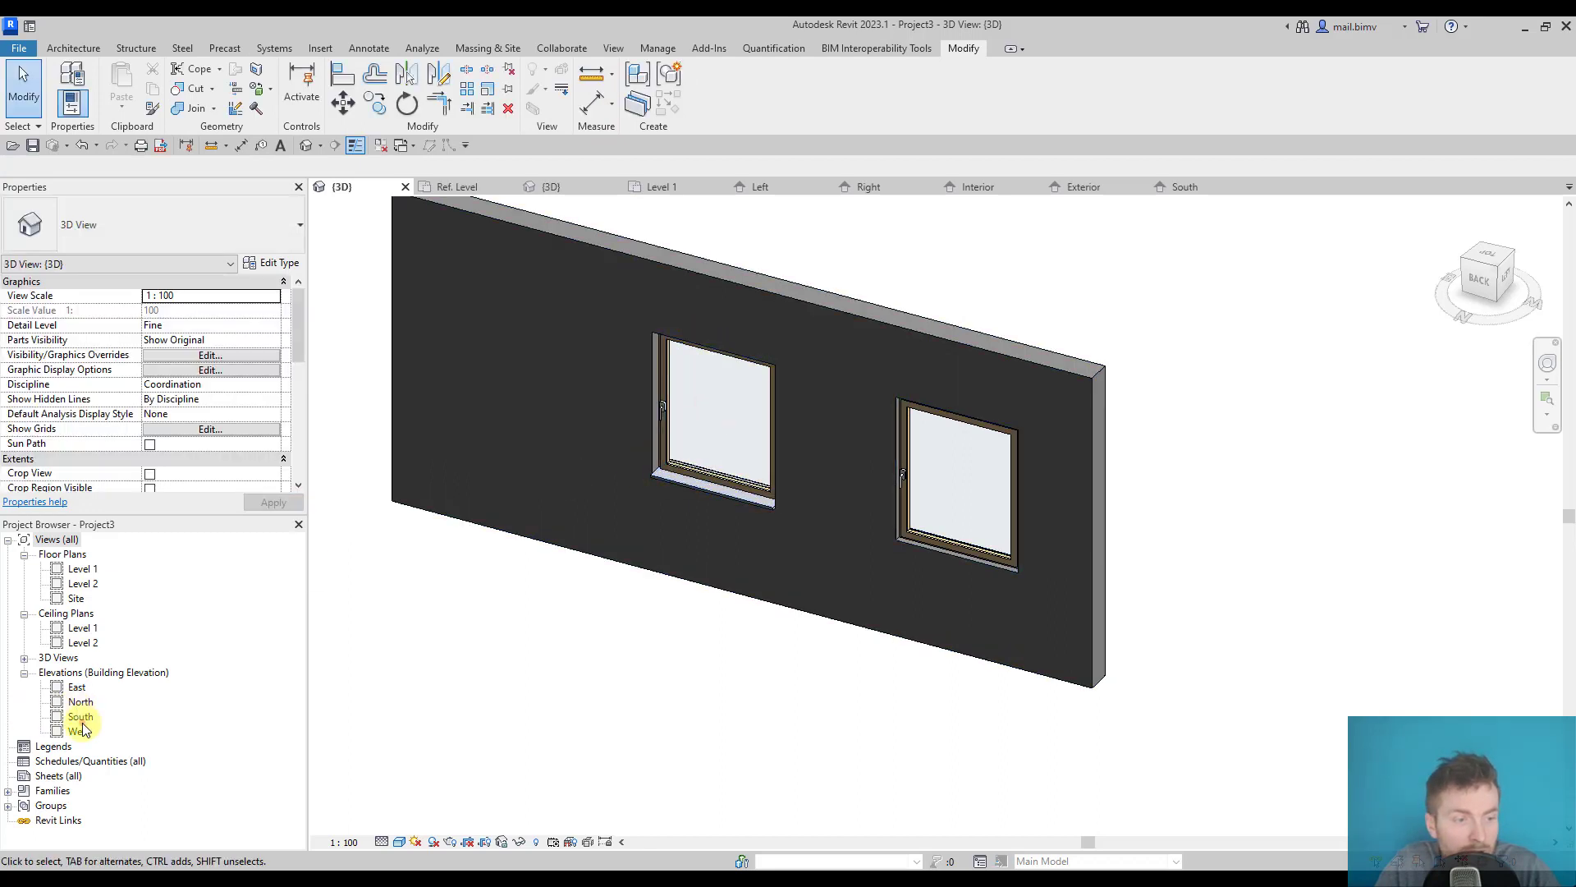
{"action": "double_click", "coordinate": [80, 716]}
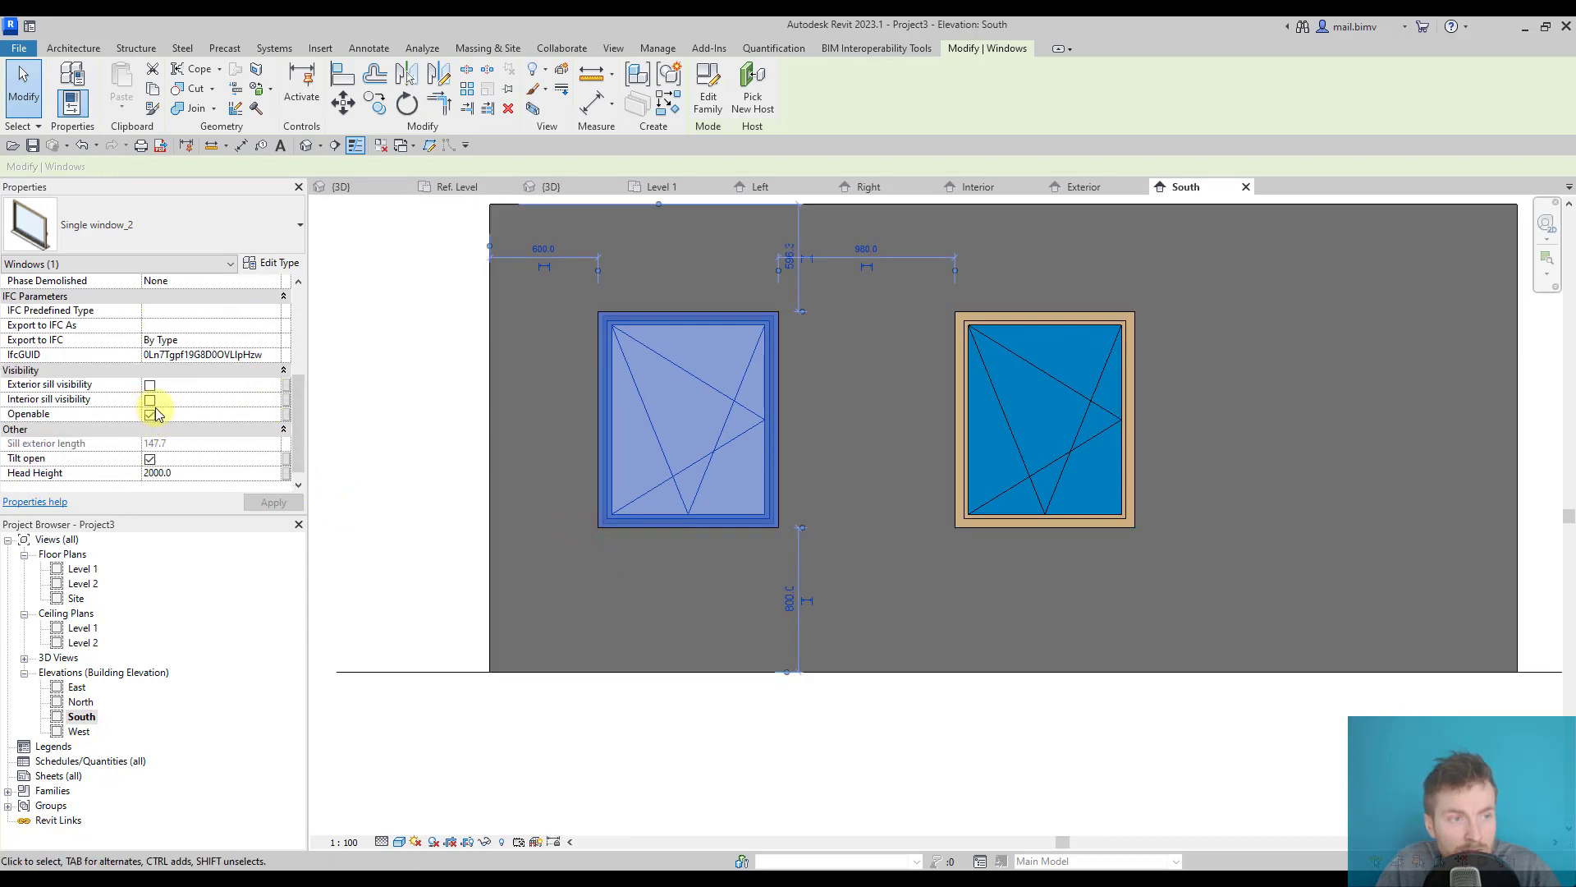
Toggle the window's Openable and Tilt open checkboxes to verify the swing symbols hide and reappear
{"action": "left_click", "coordinate": [149, 414]}
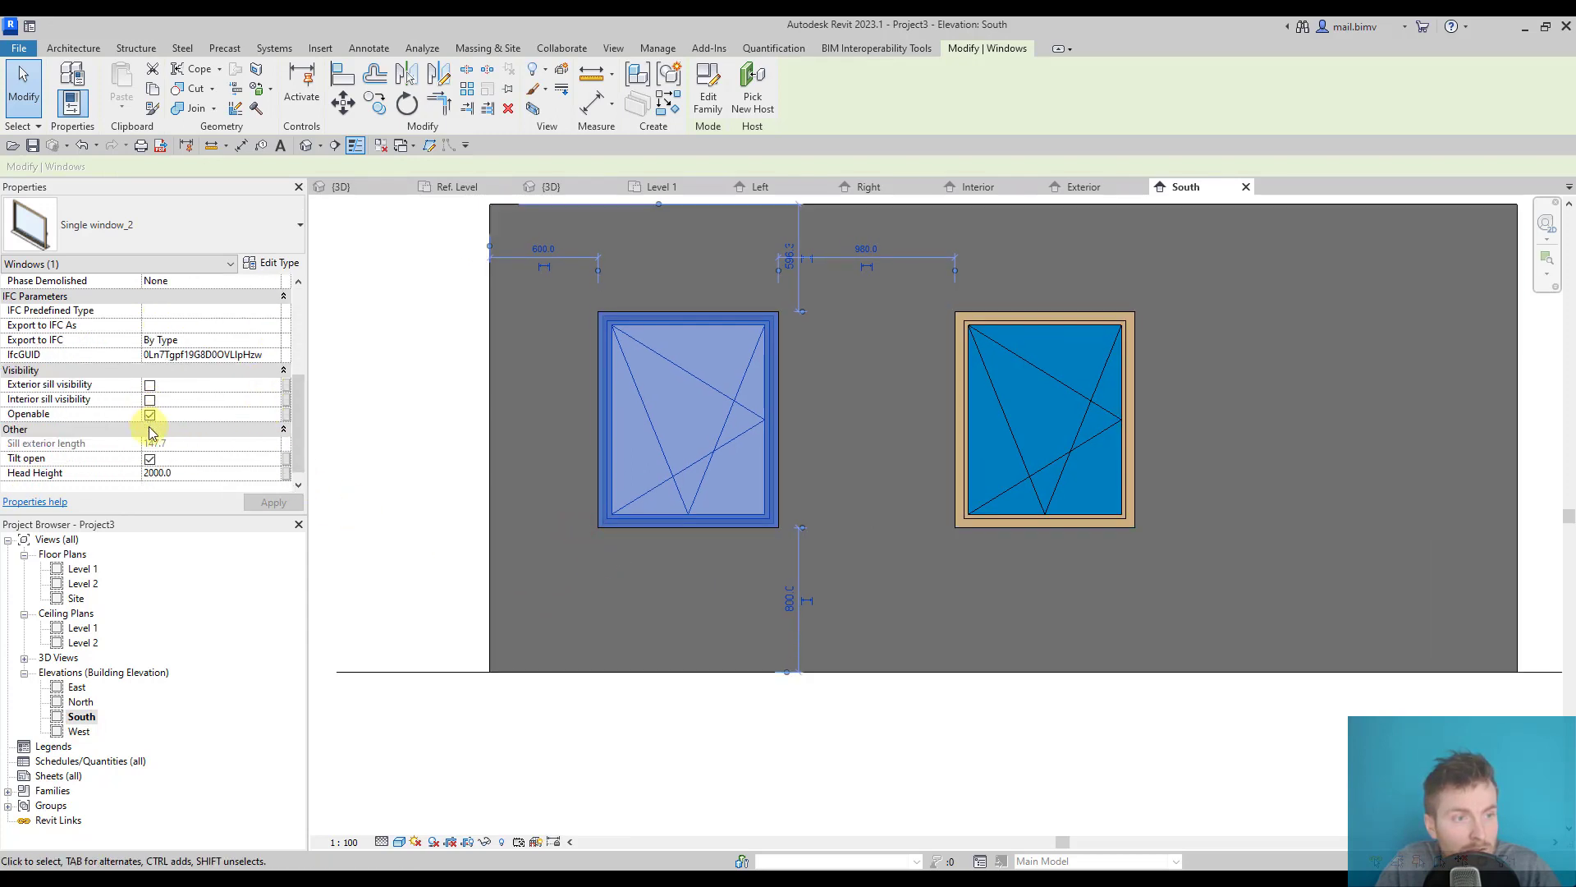
{"action": "left_click", "coordinate": [149, 457]}
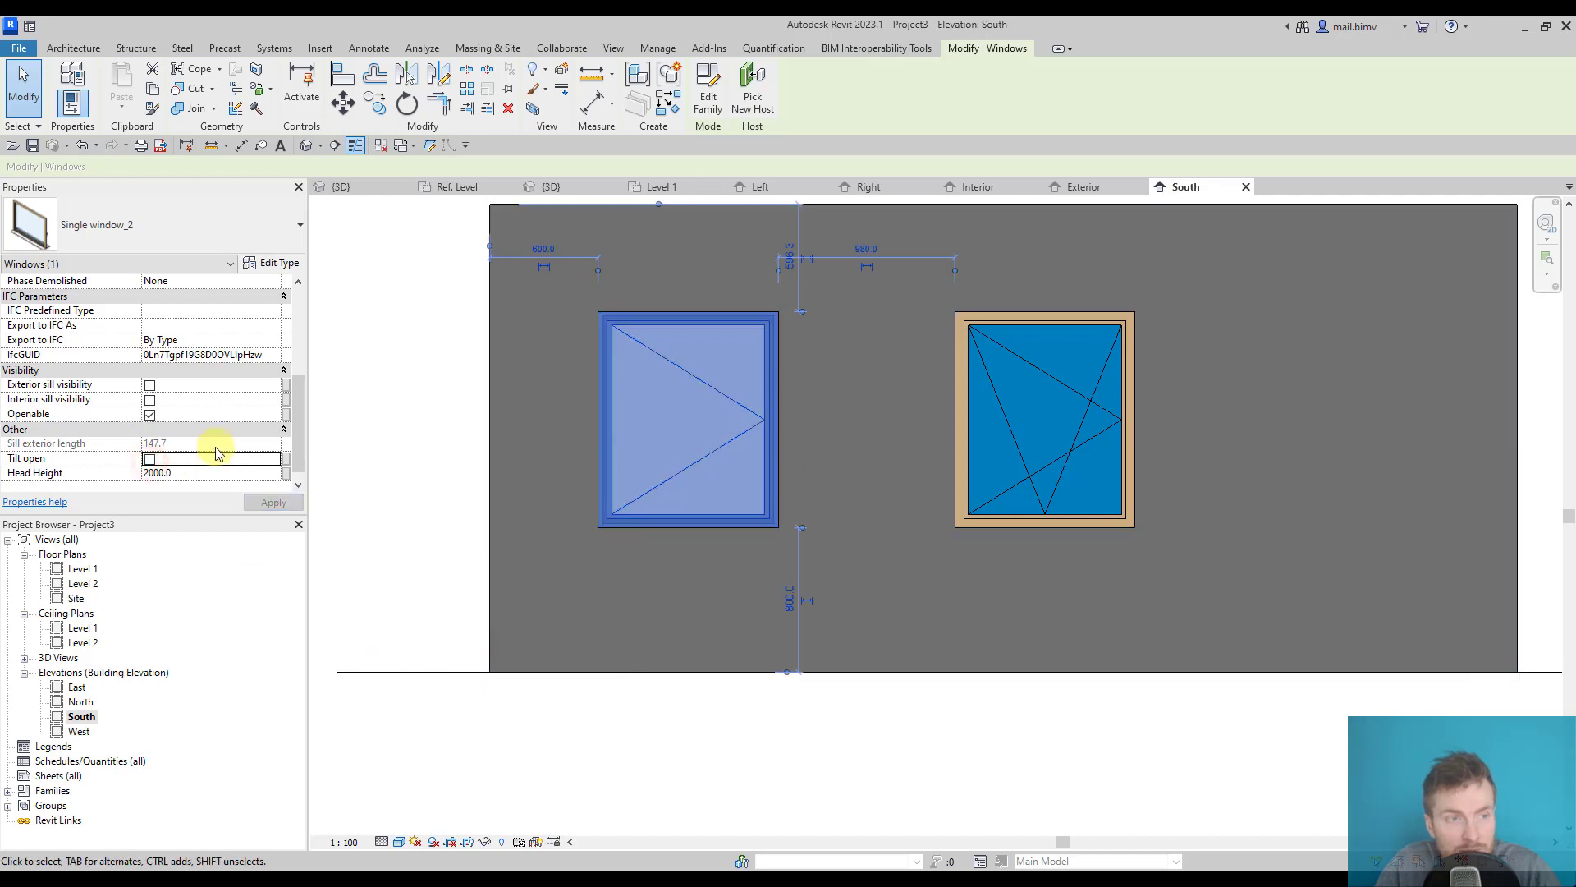
{"action": "left_click", "coordinate": [149, 457]}
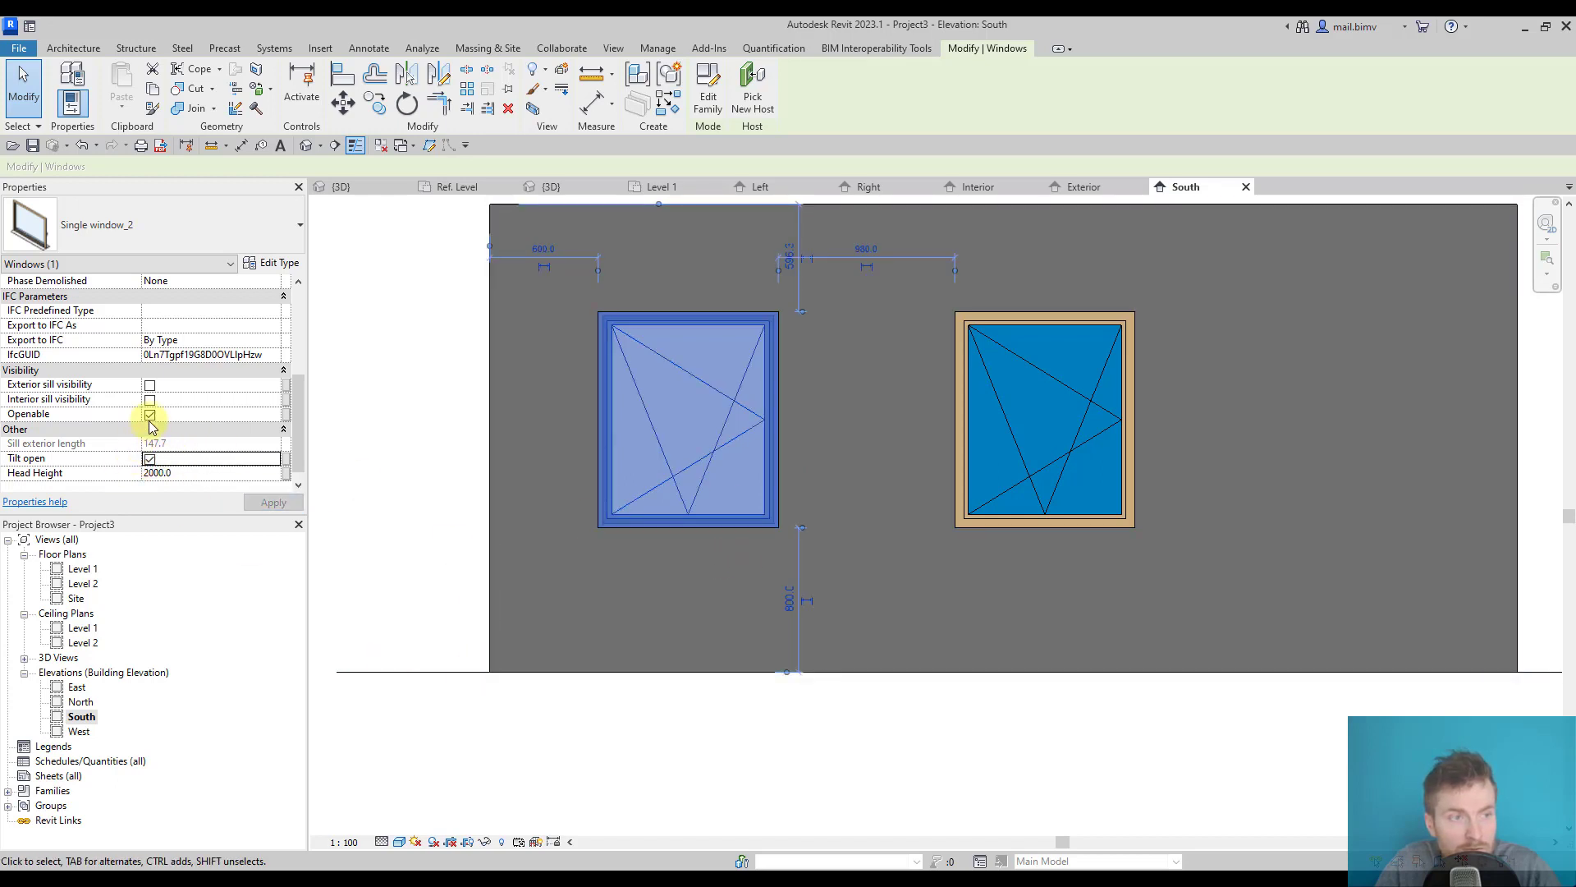
{"action": "left_click", "coordinate": [150, 413]}
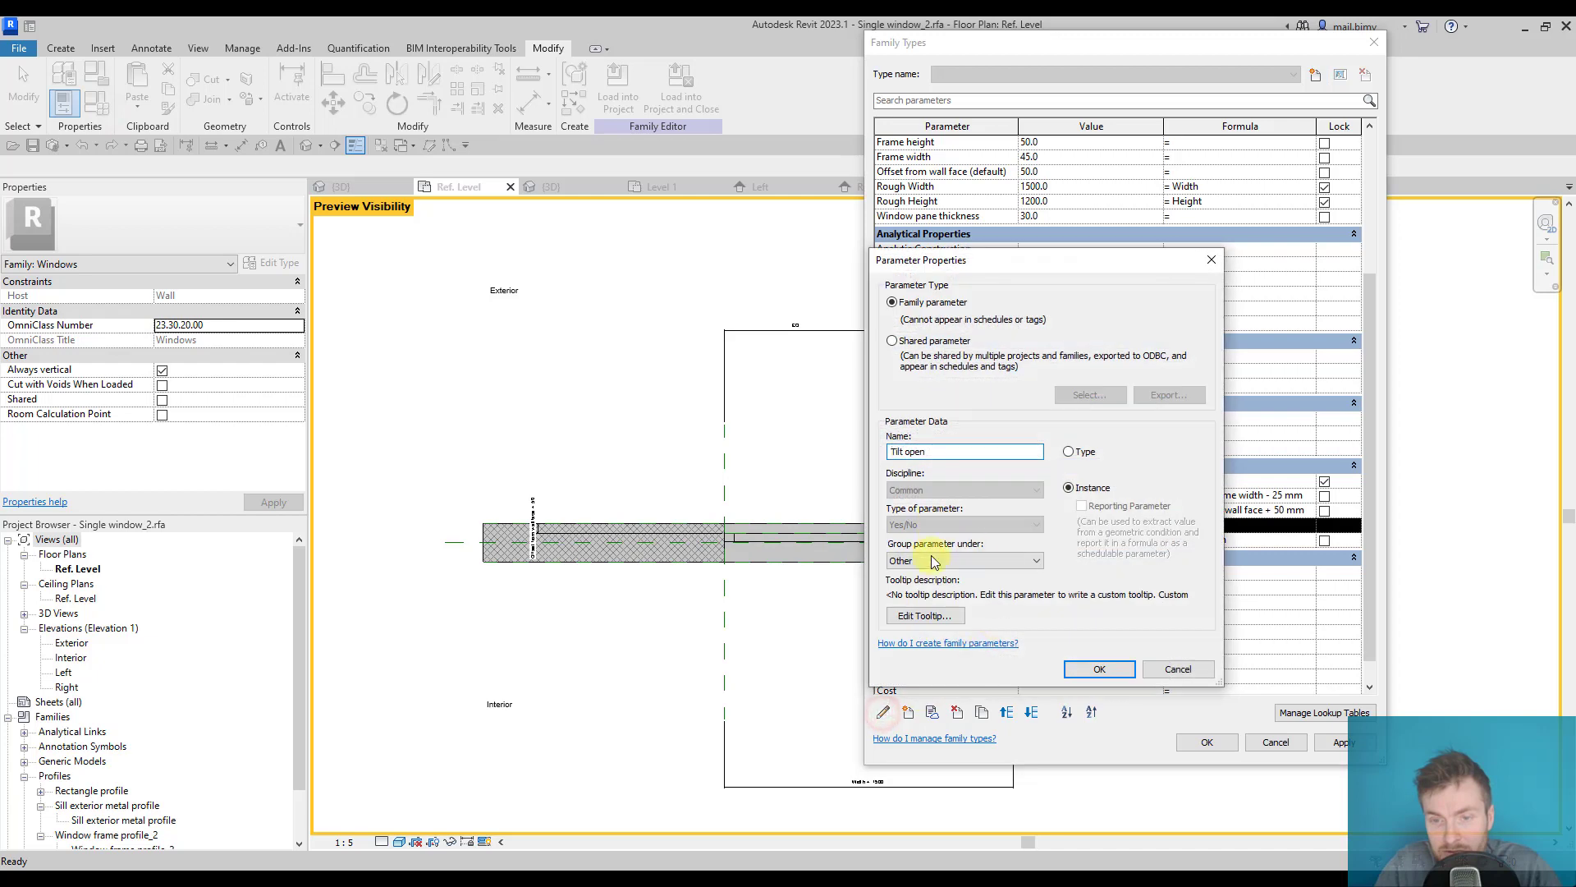
Confirm the Tilt open parameter edits and reload the window family into the project
{"action": "left_click", "coordinate": [963, 560]}
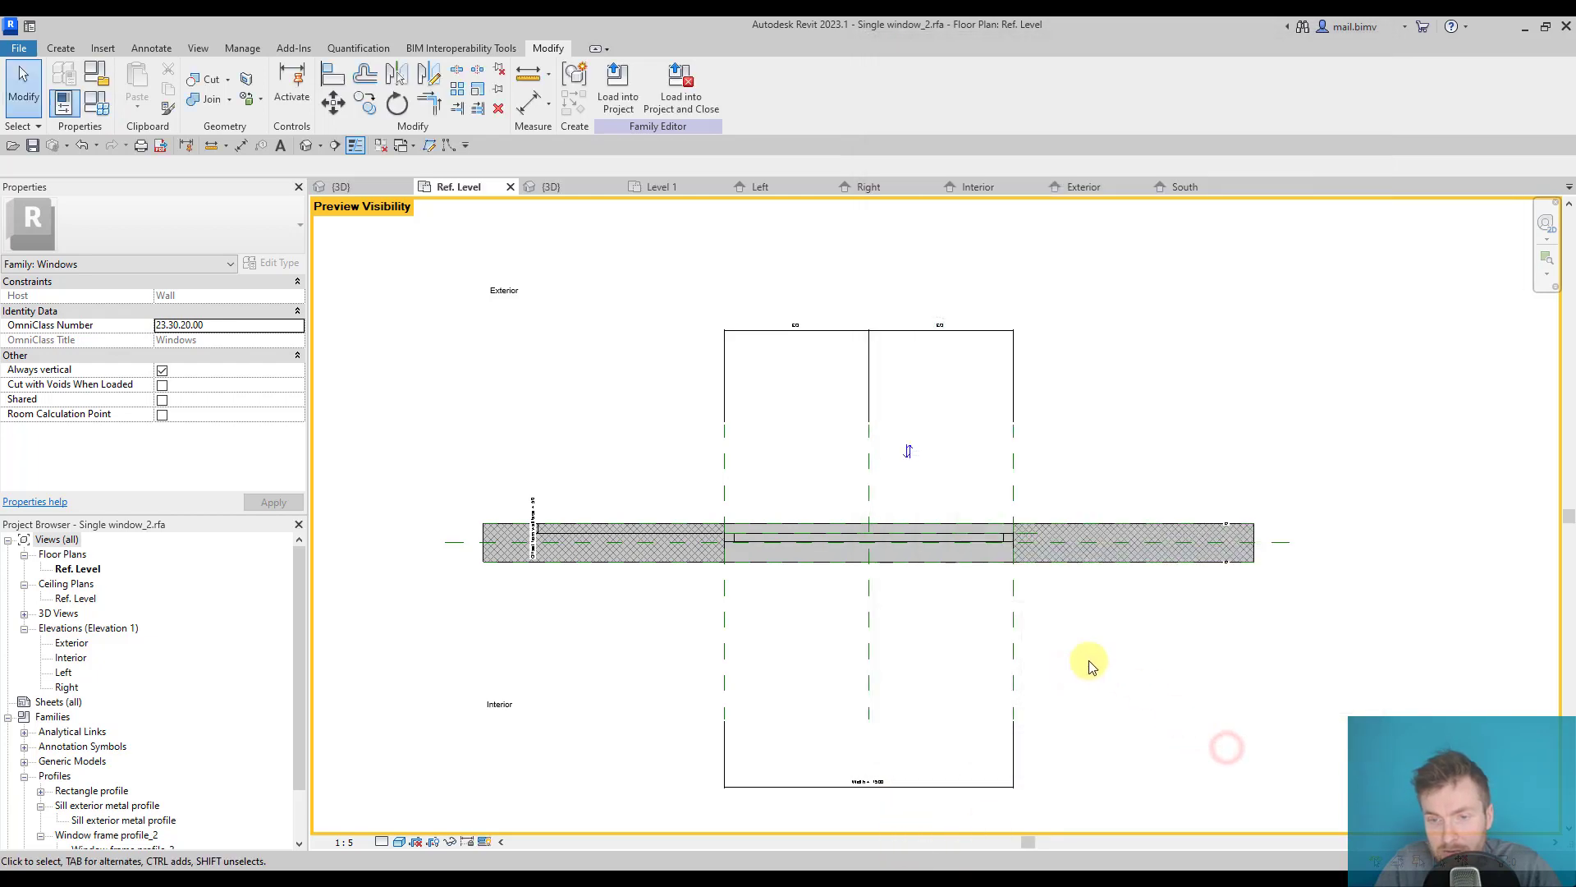
{"action": "left_click", "coordinate": [618, 89]}
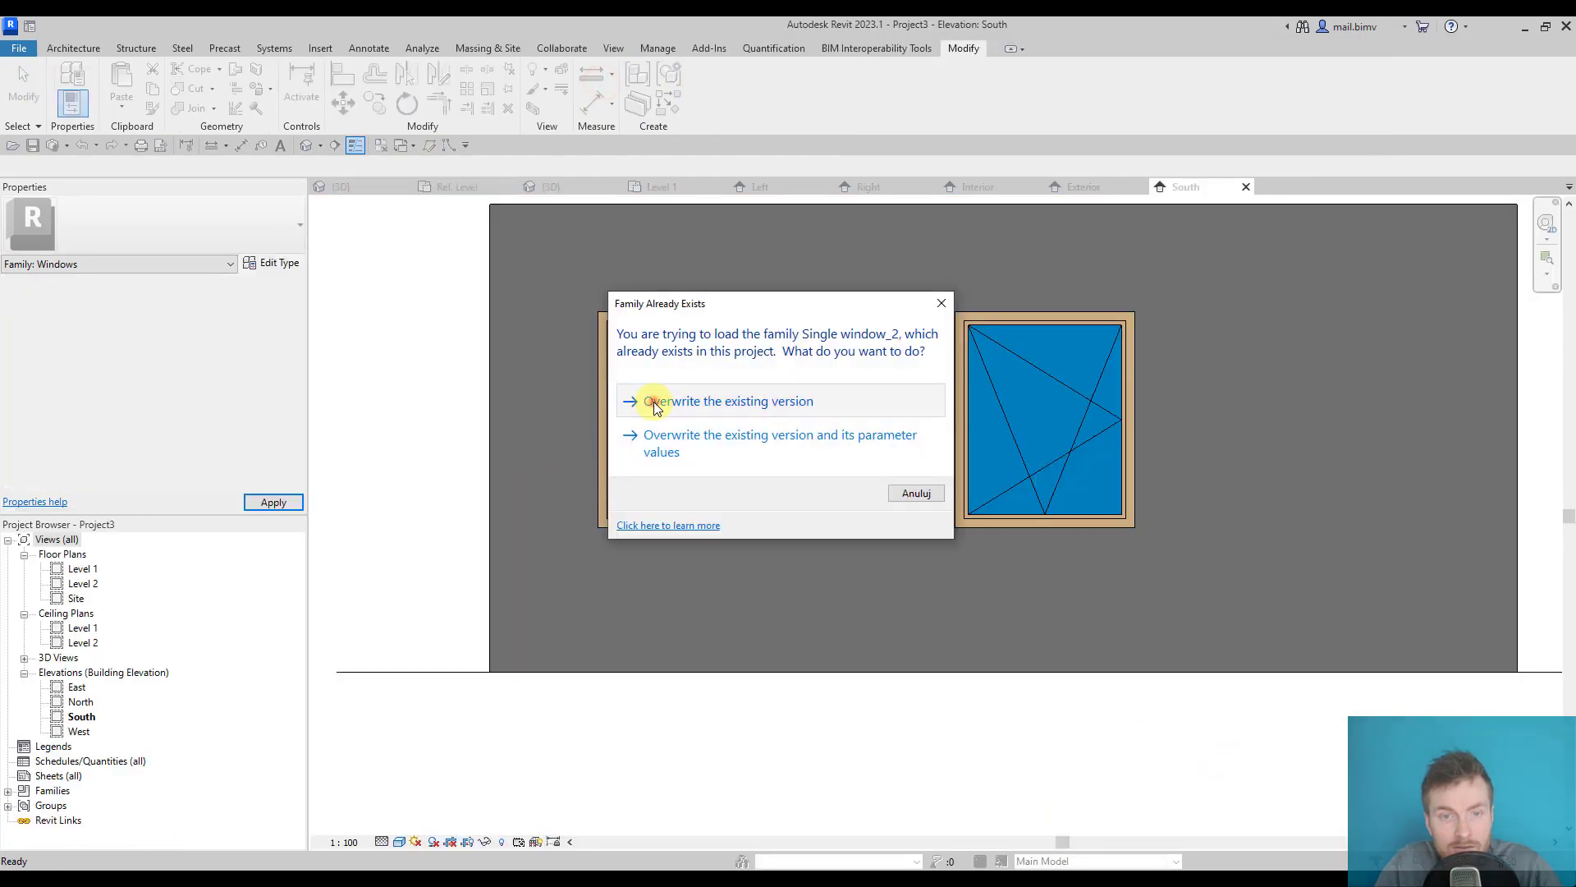